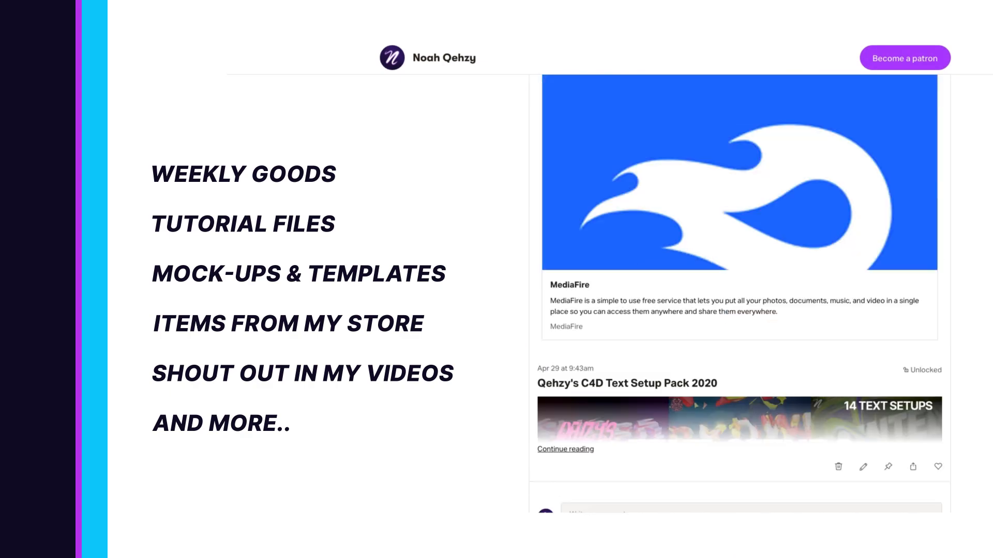
Scroll down the artist's Instagram grid to browse the blobby 3D reference posts
scroll("down", 3)
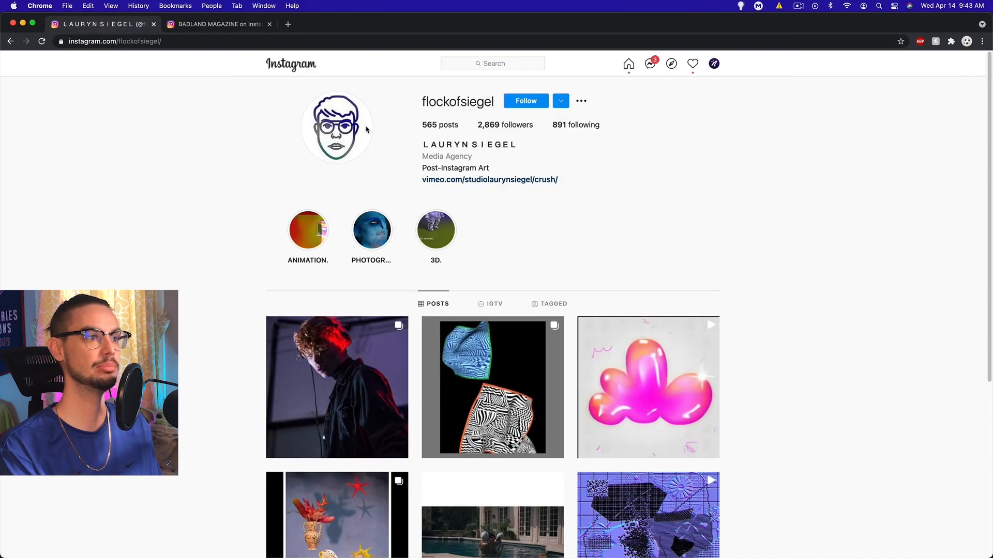
mouse_move(468, 156)
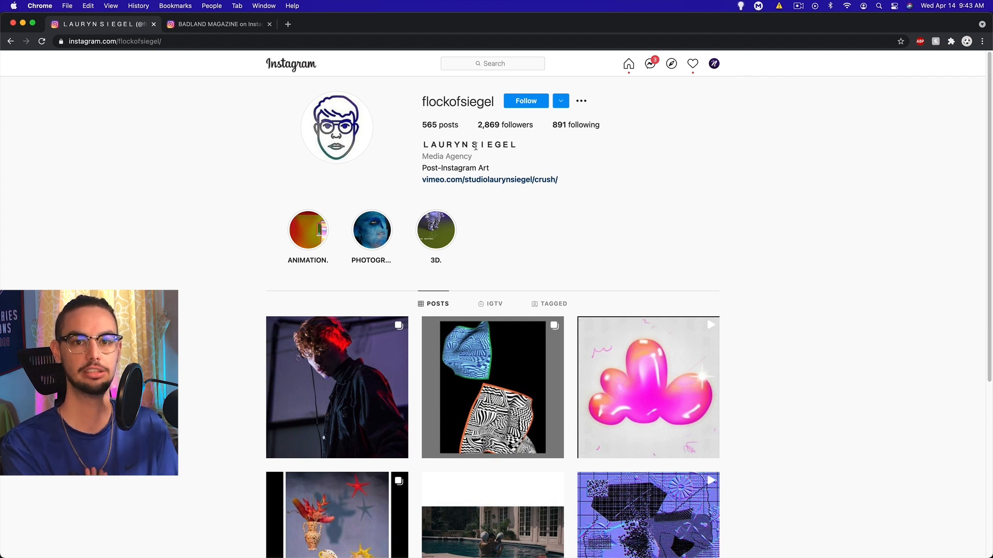
mouse_move(435, 33)
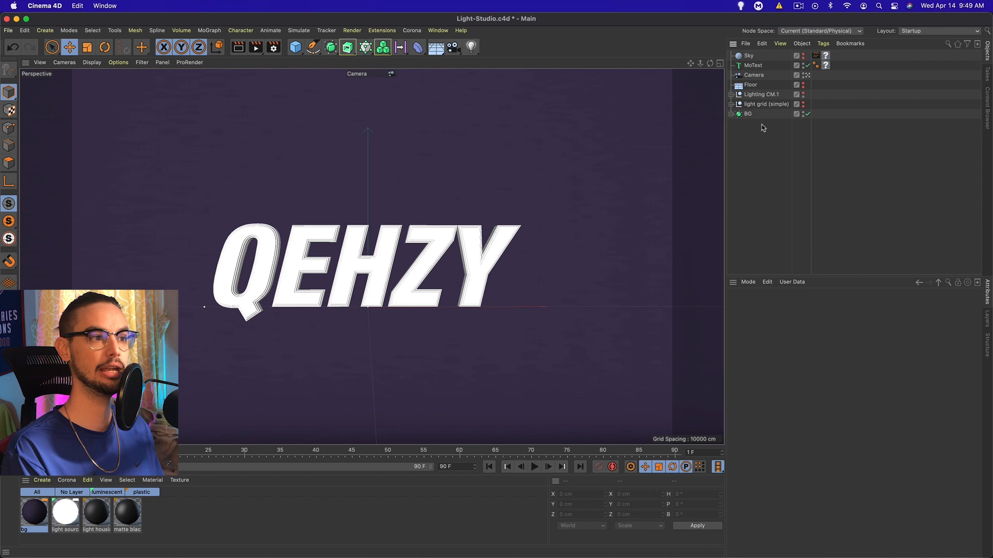
left_click(748, 114)
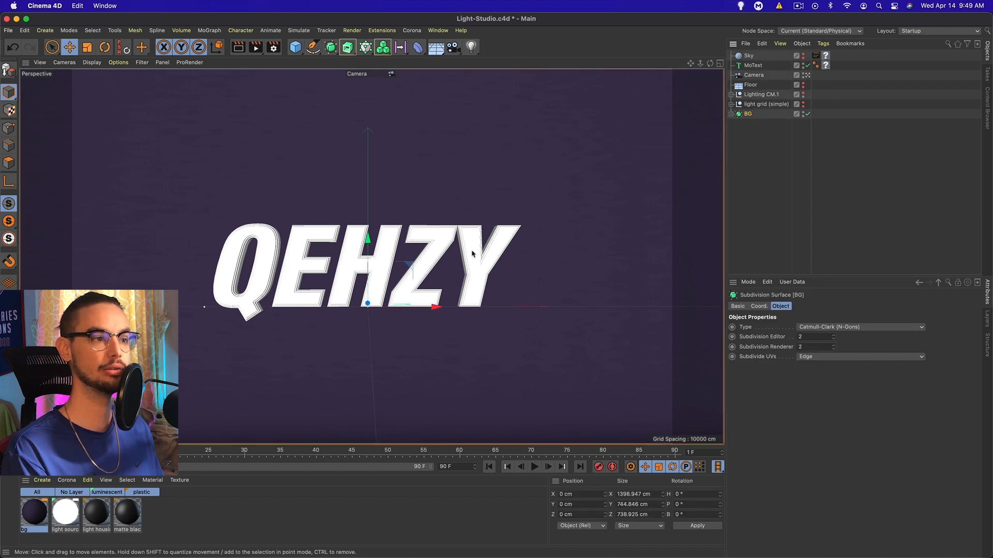
mouse_move(586, 222)
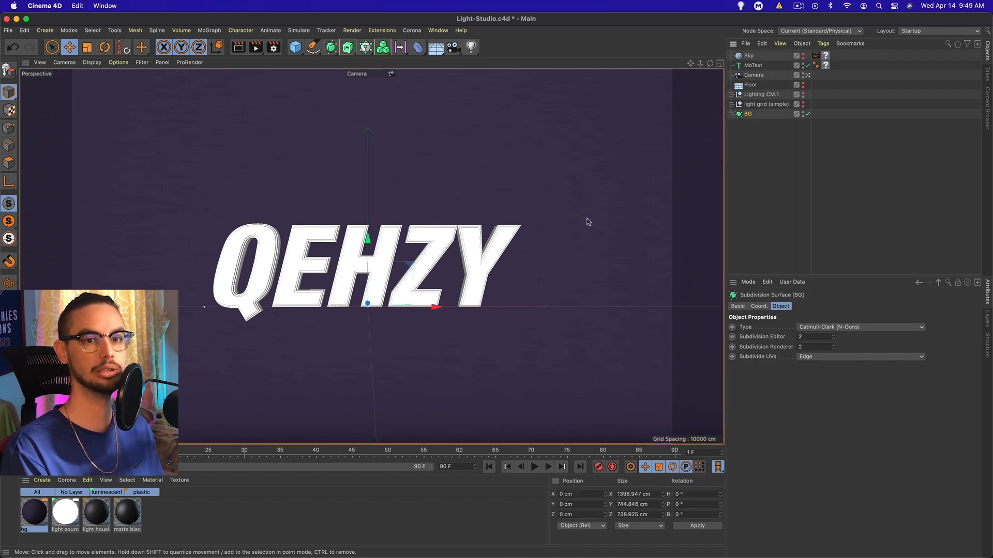
mouse_move(356, 175)
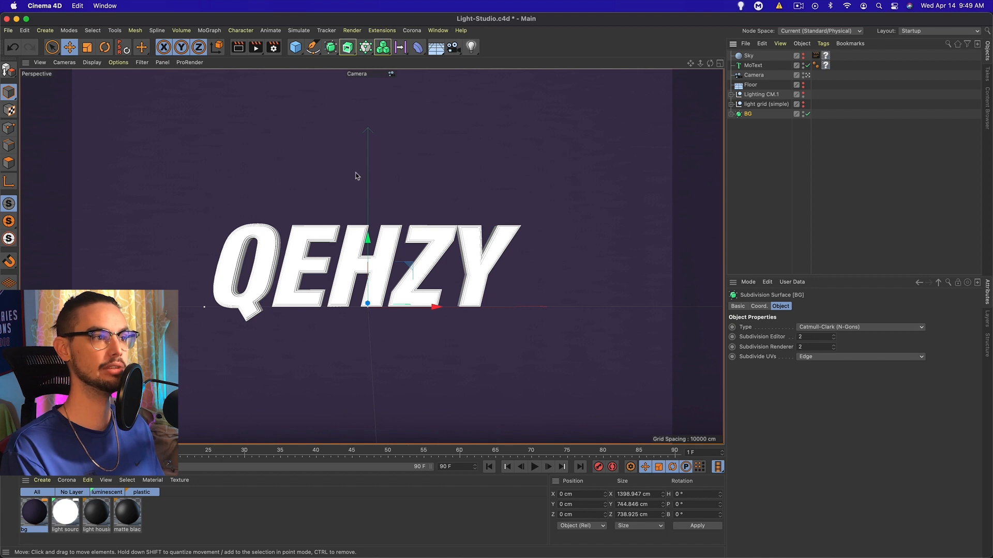
mouse_move(289, 99)
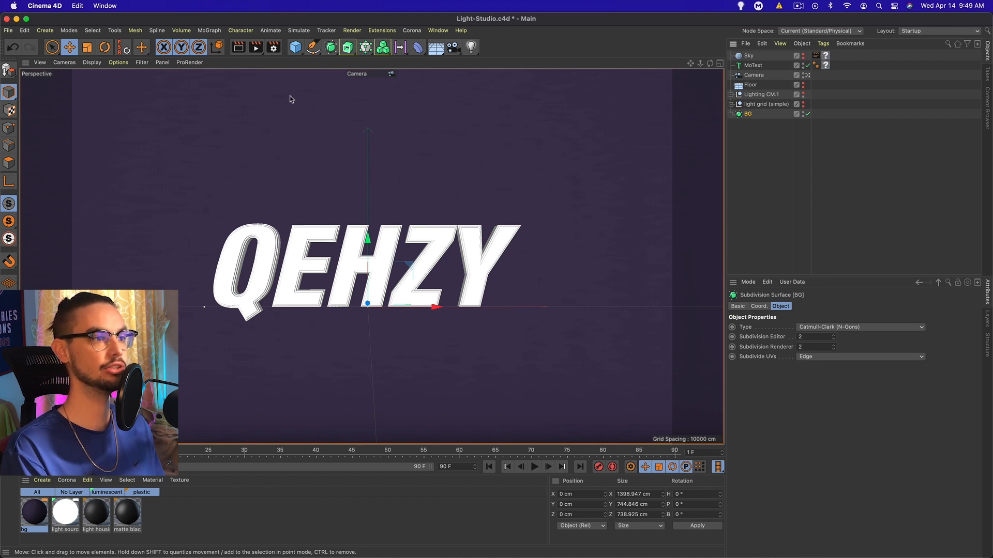
left_click(295, 46)
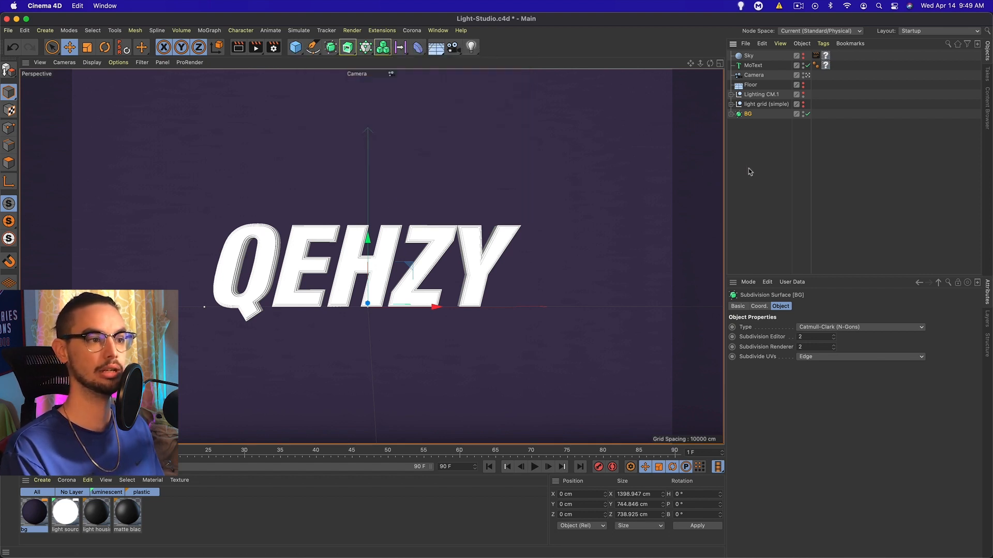
left_click(751, 65)
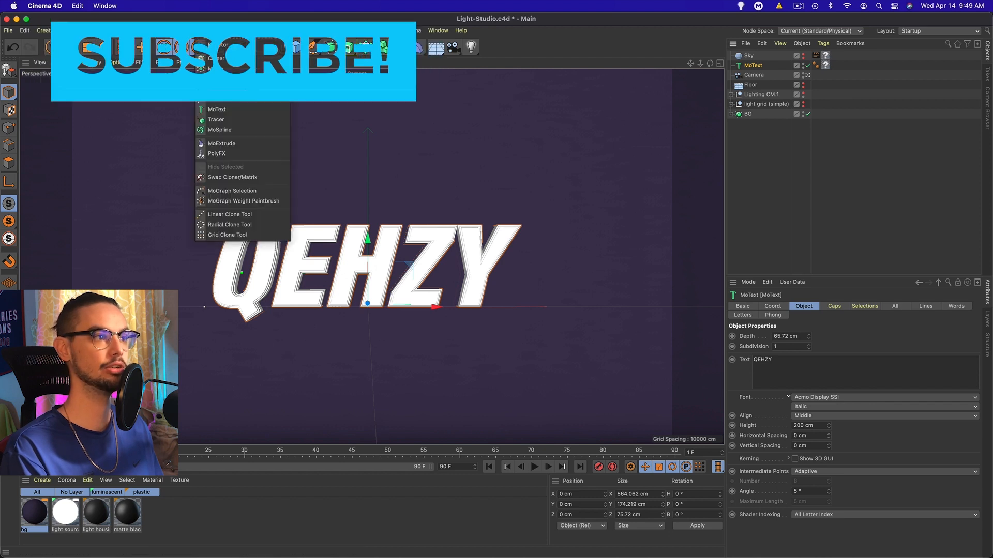
mouse_move(219, 78)
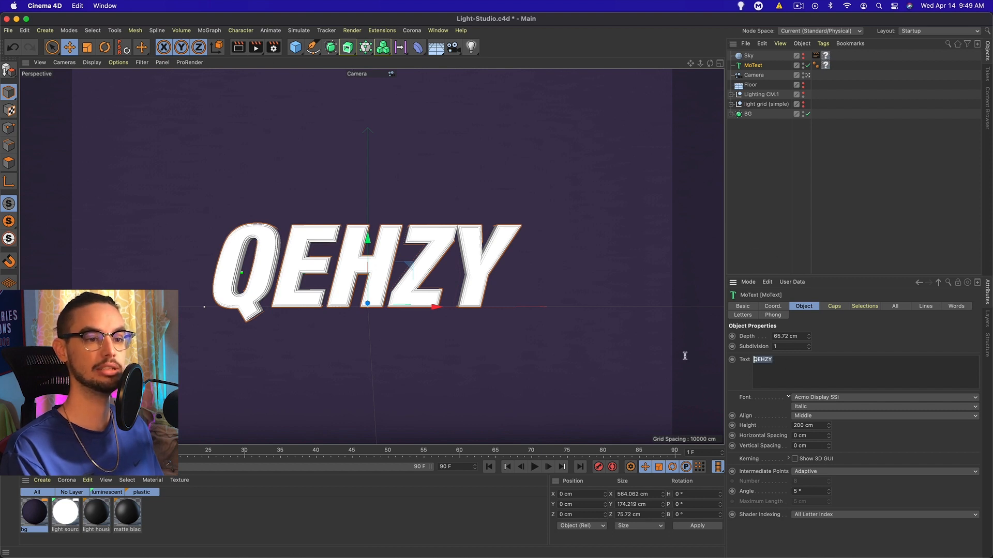
mouse_move(808, 401)
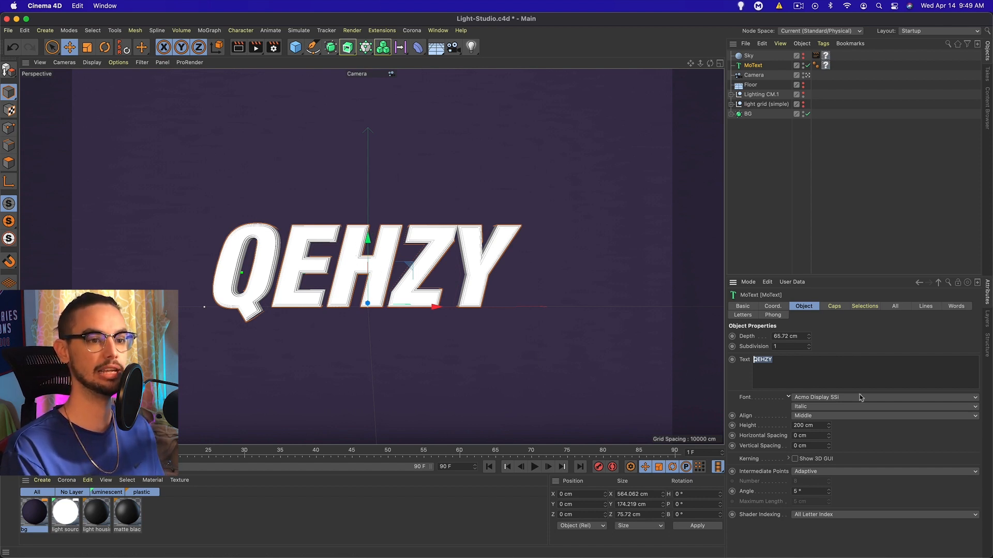
mouse_move(811, 170)
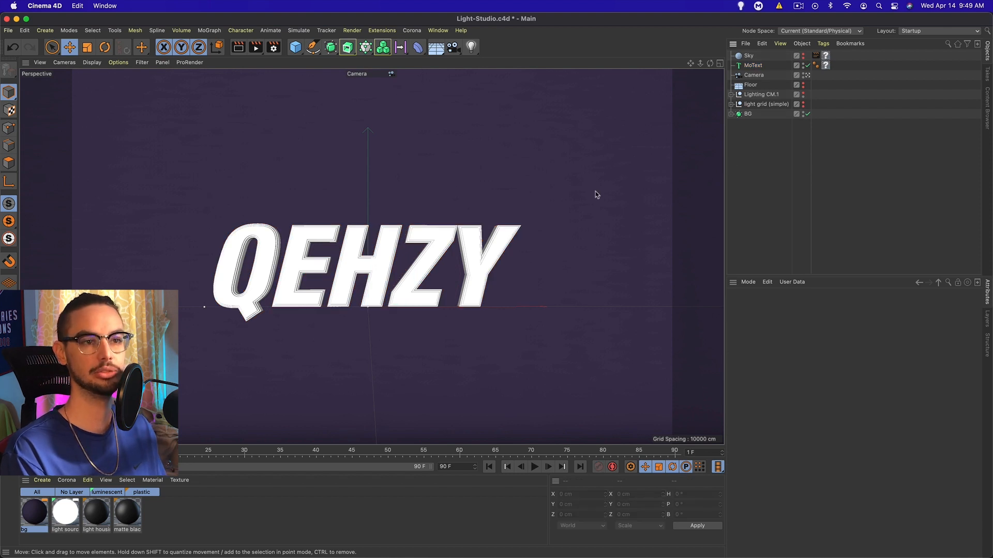
mouse_move(714, 76)
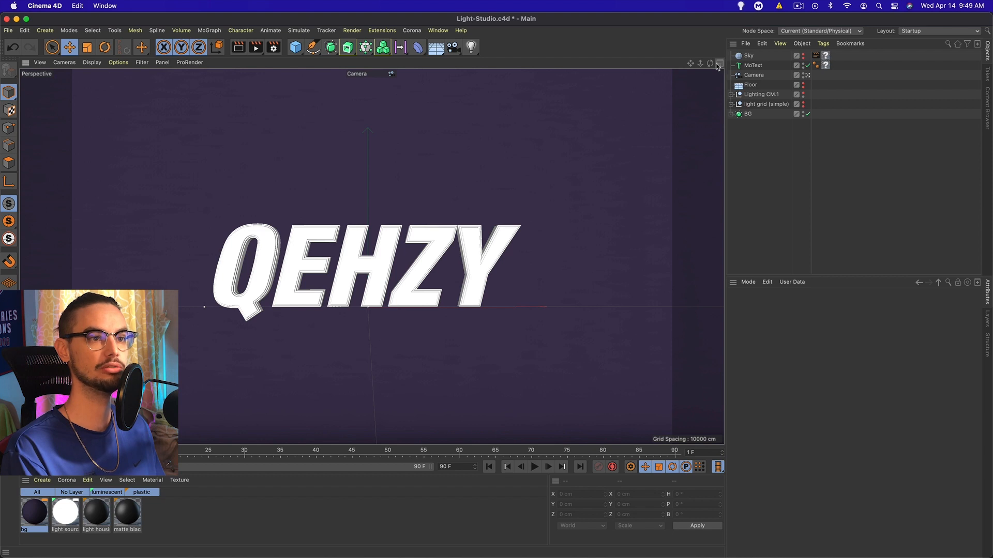
Maximize the flat Front viewport and pick up the Spline Pen
left_click(717, 66)
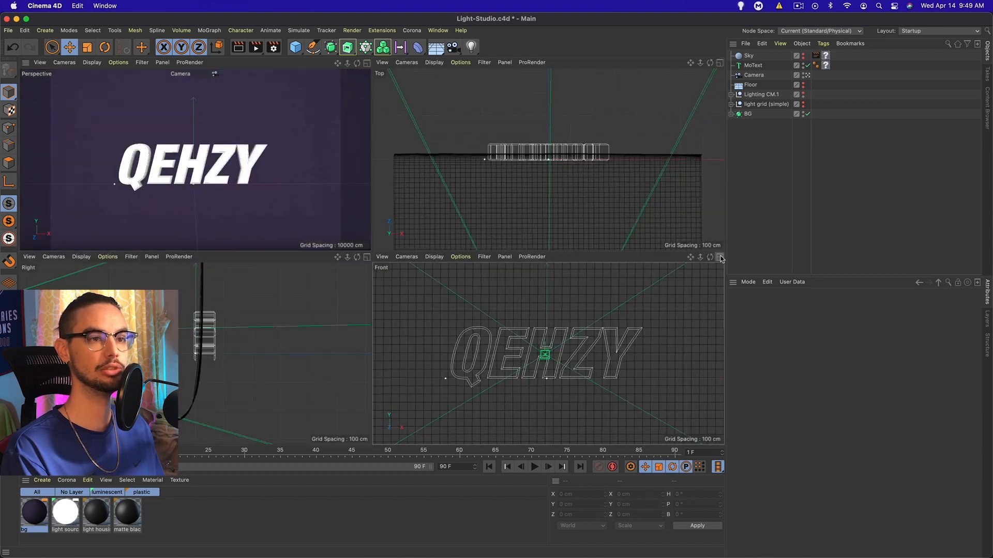
left_click(719, 257)
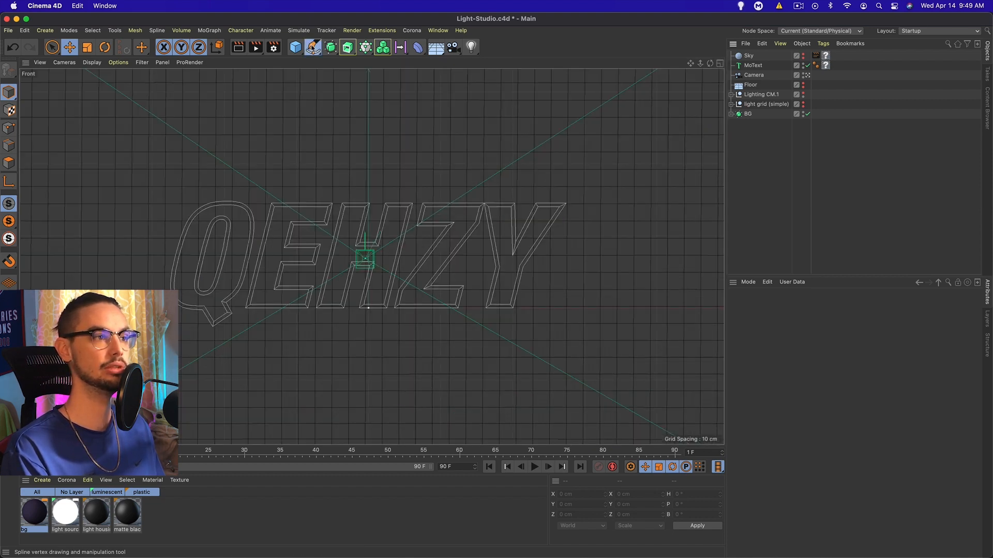
left_click(312, 46)
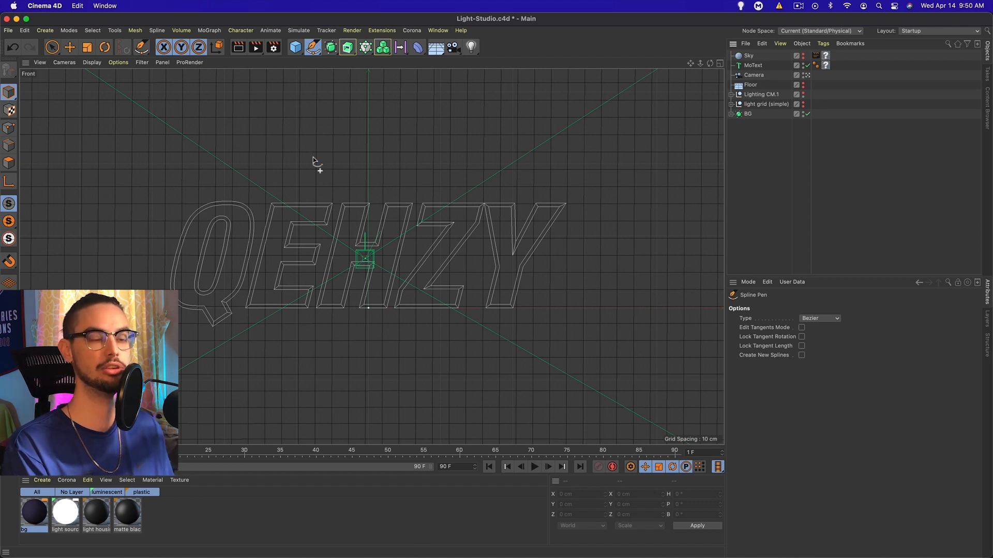
mouse_move(233, 295)
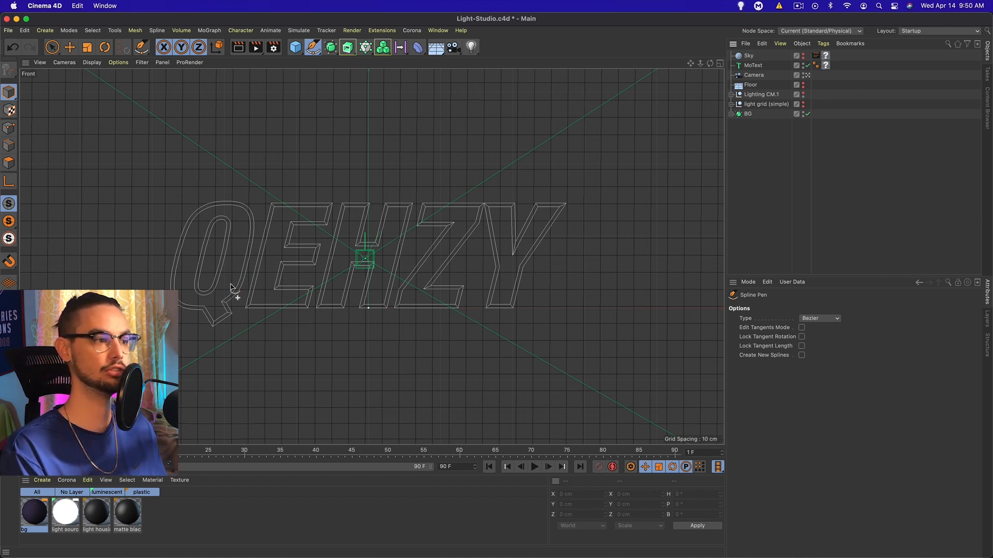
mouse_move(231, 221)
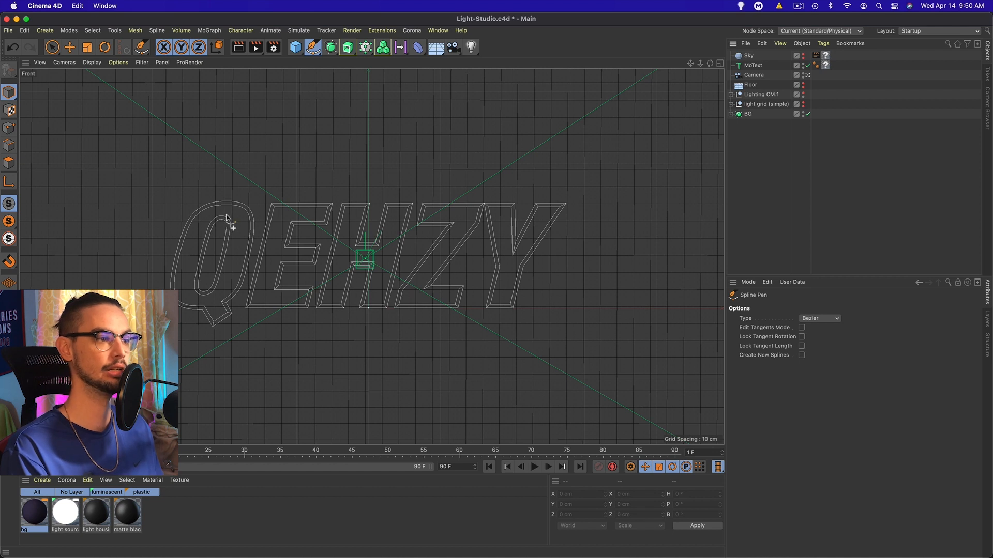
Draw spline strokes over the Q, its tail and the E with clicked pen points
left_click(200, 236)
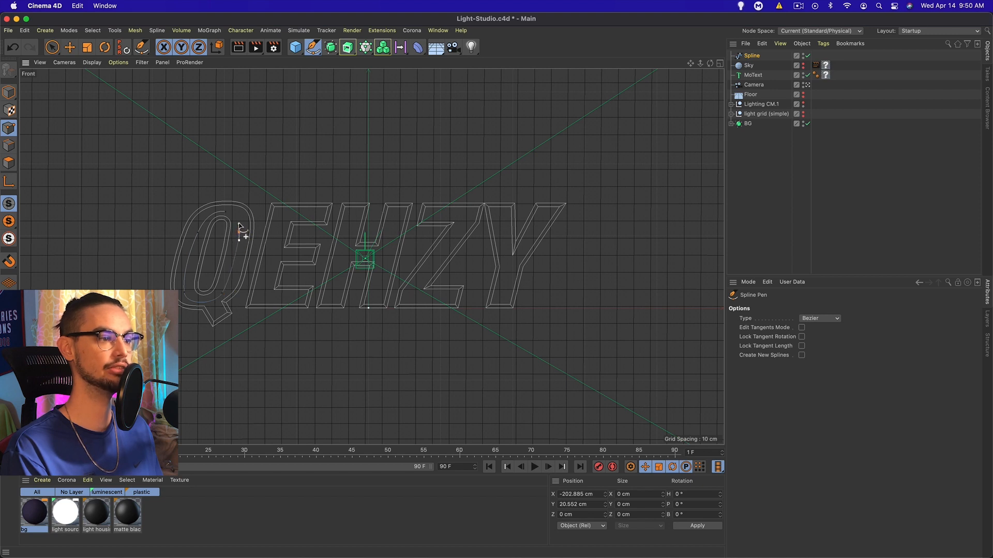
mouse_move(236, 219)
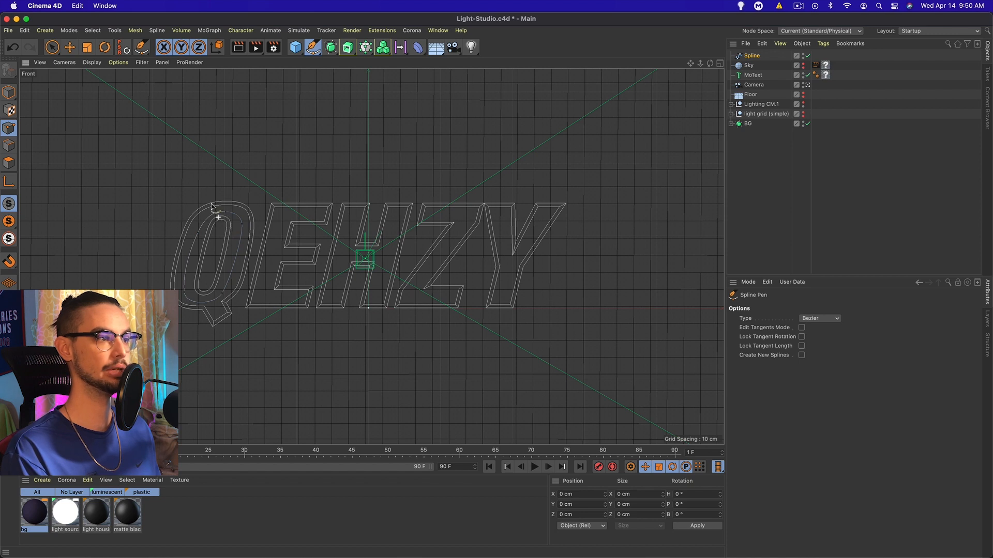
left_click(70, 47)
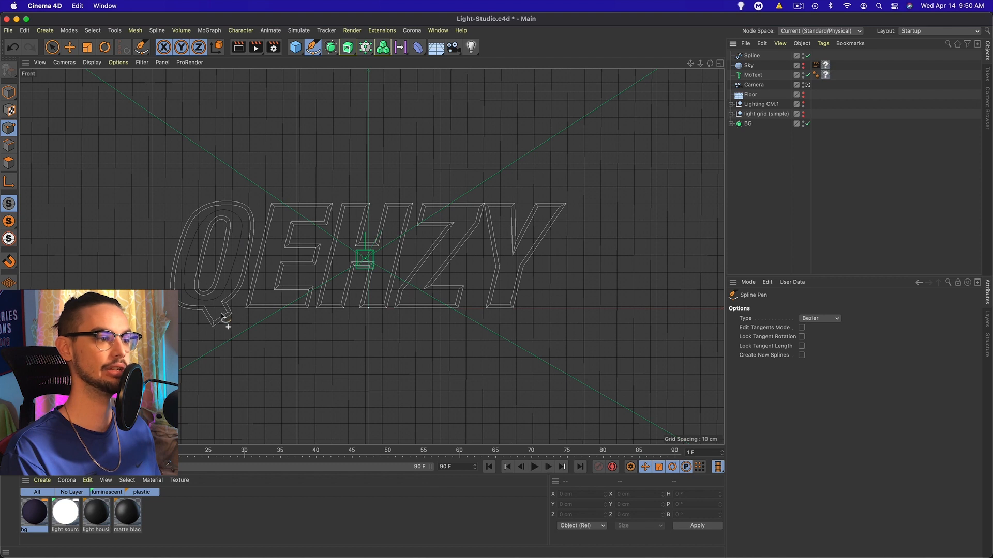
left_click(220, 314)
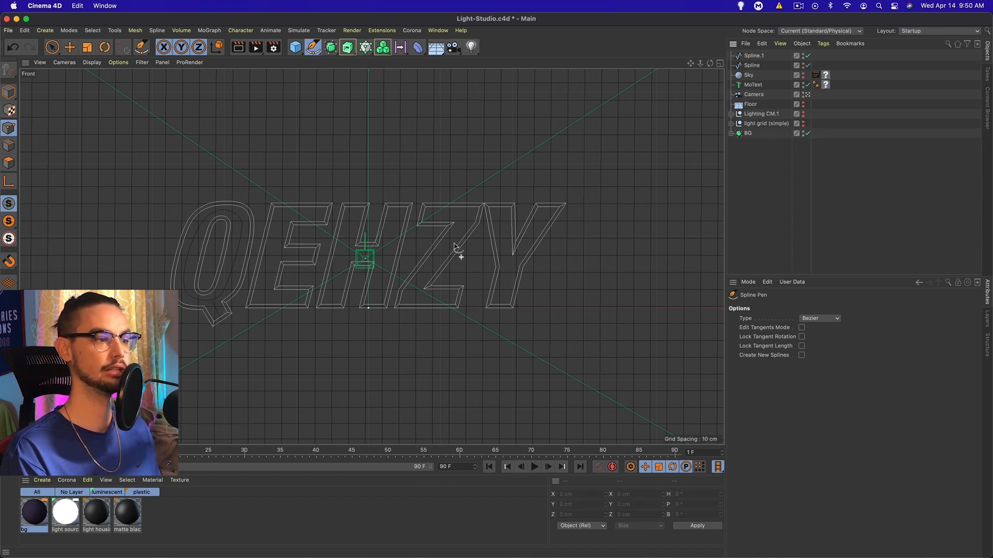
mouse_move(322, 218)
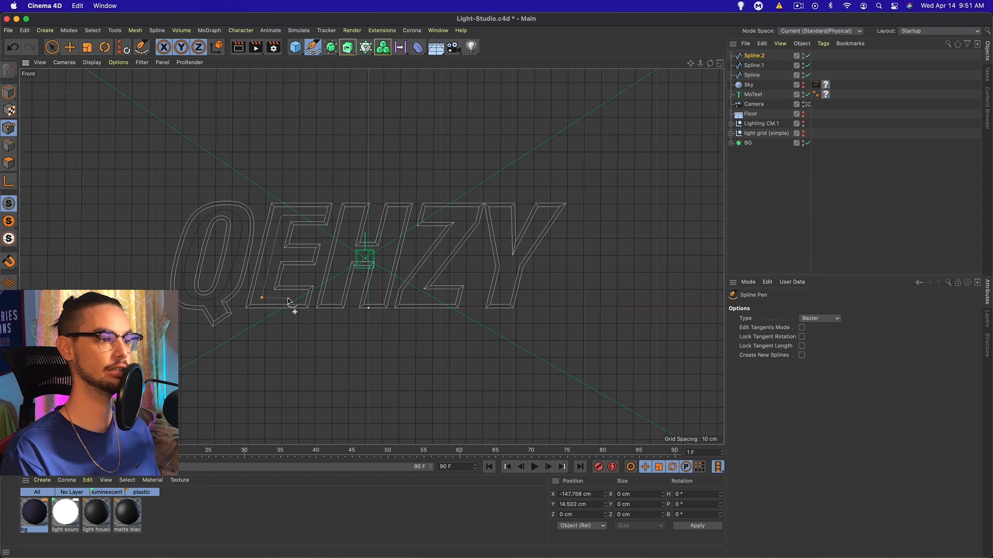
mouse_move(307, 303)
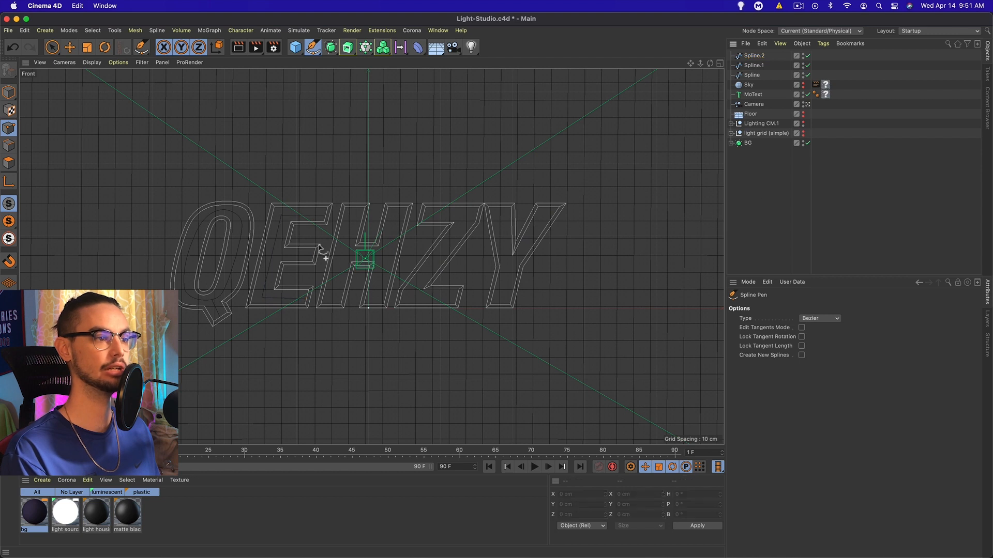
left_click(271, 255)
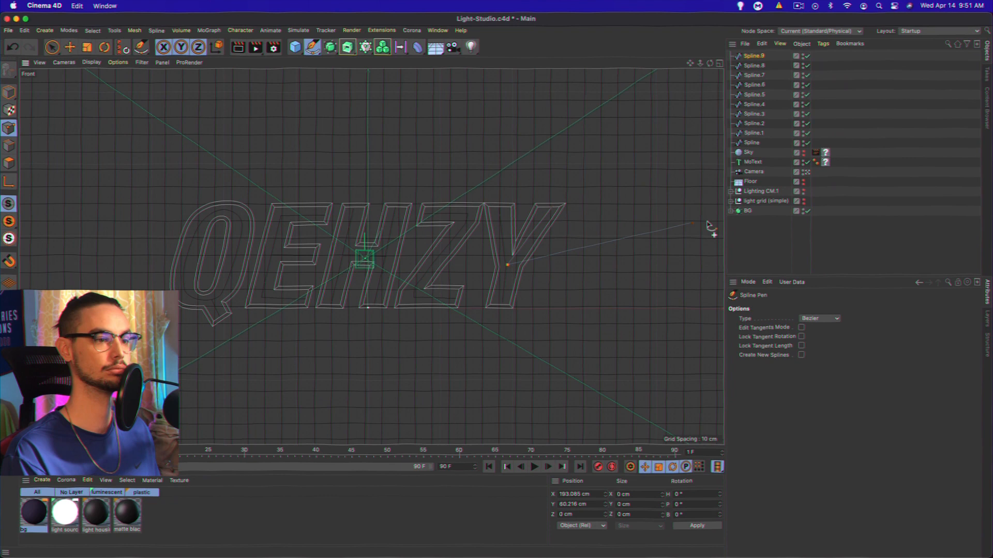
left_click(366, 63)
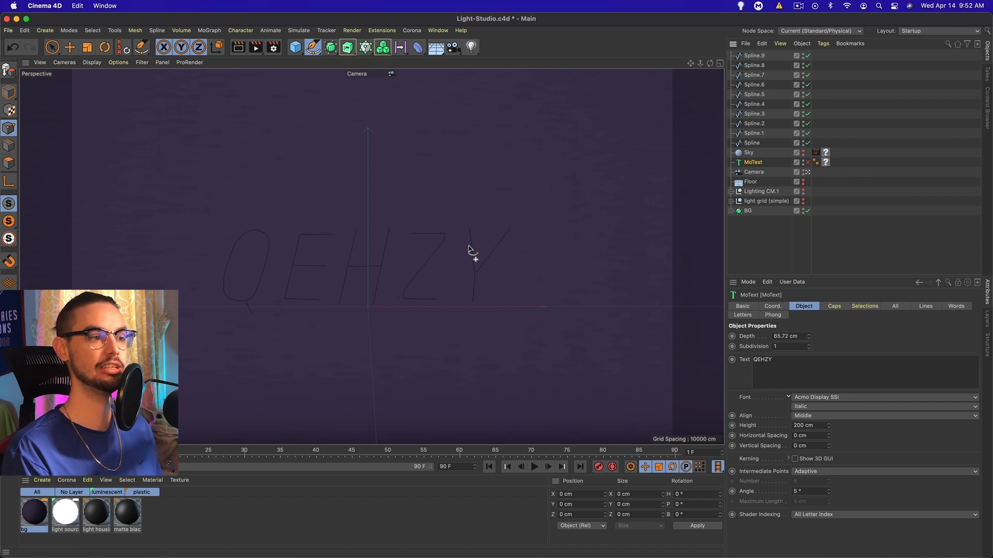
left_click(53, 46)
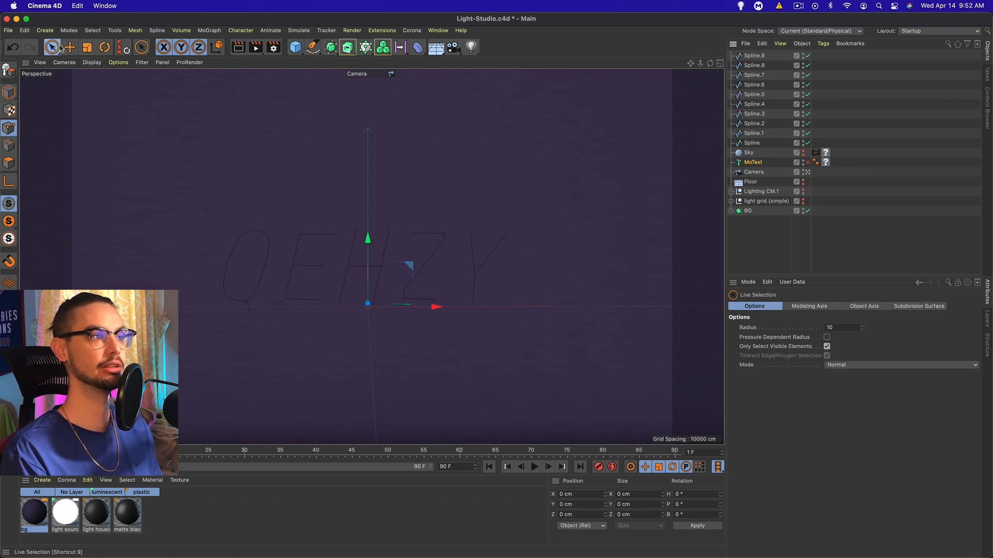
left_click(70, 47)
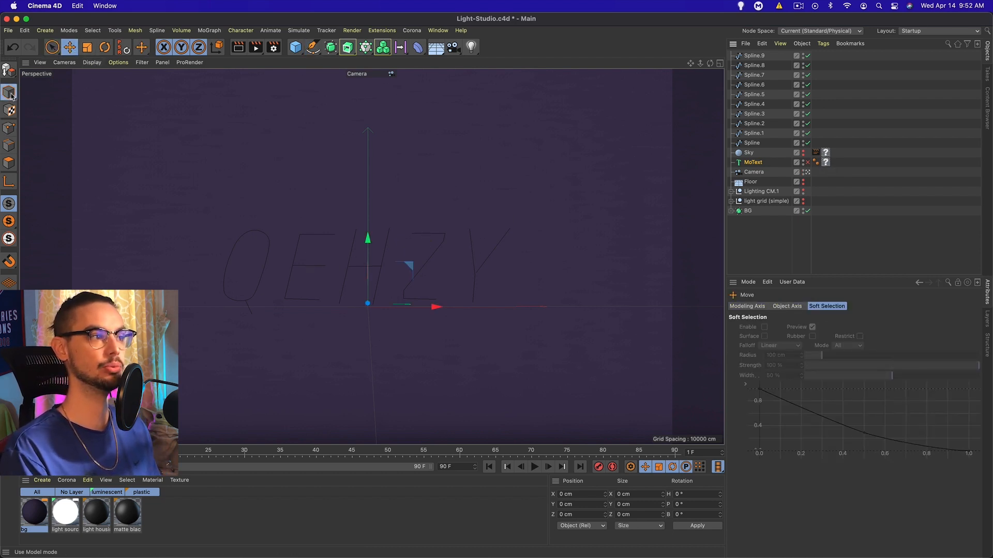
left_click(752, 143)
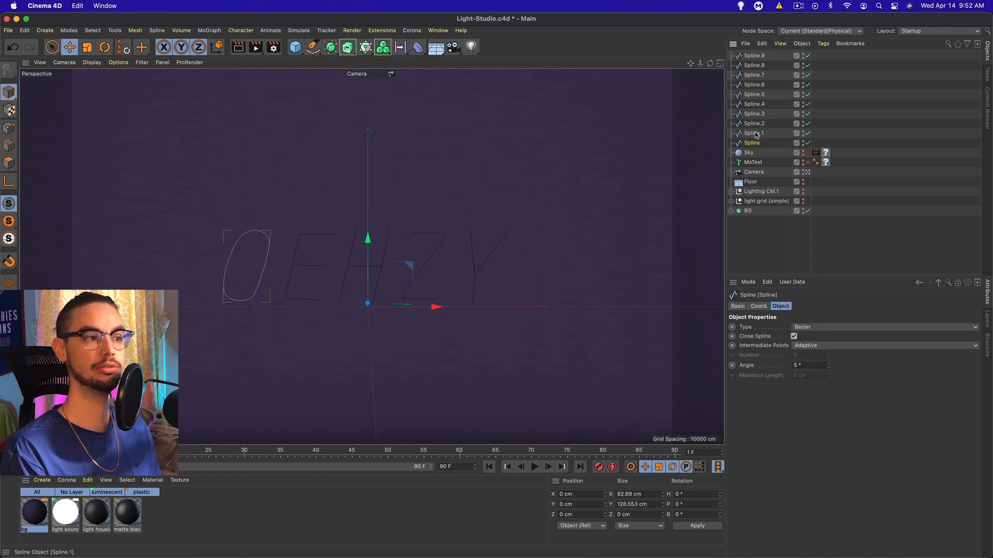
left_click(754, 123)
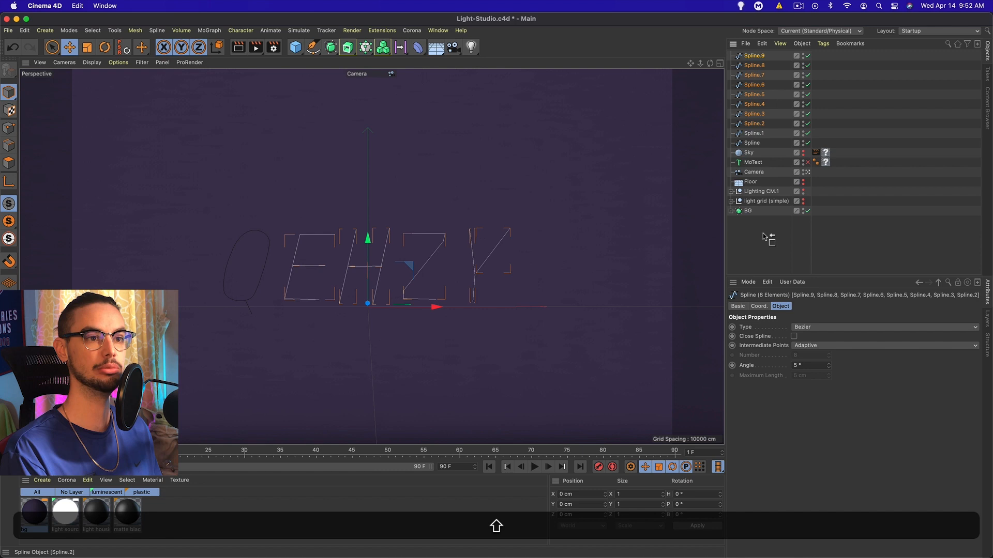
left_click(749, 74)
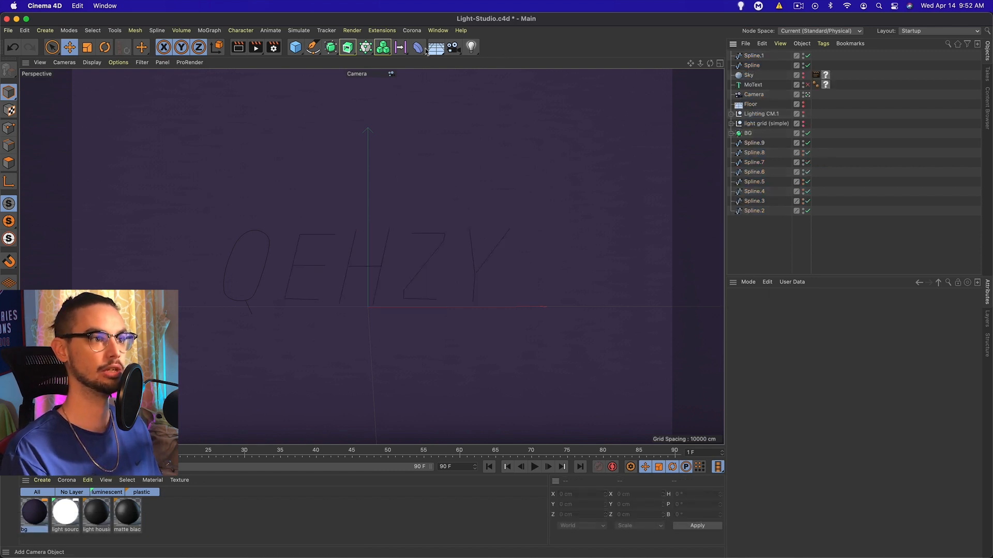
Add a Sphere primitive with a 15 cm radius
left_click(294, 46)
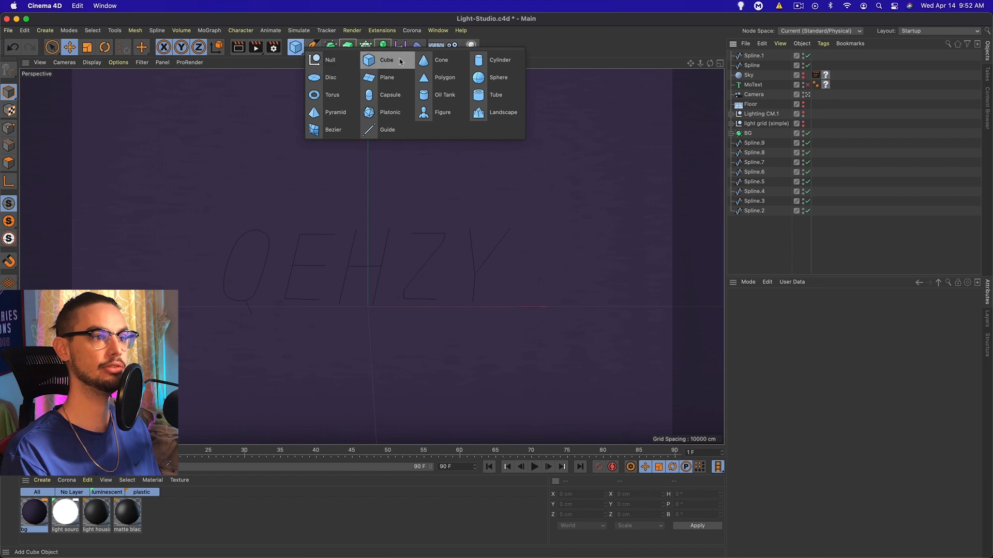
left_click(498, 77)
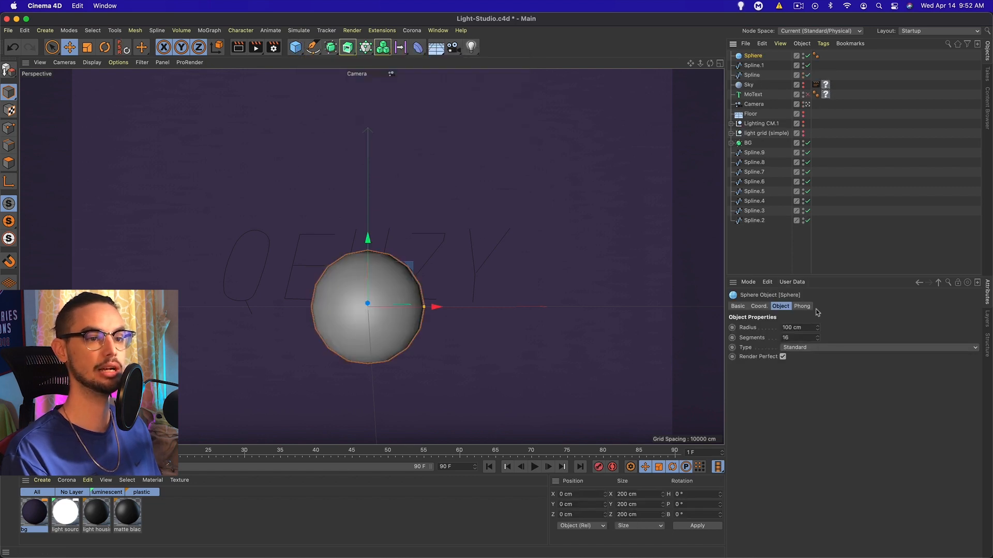
triple_click(797, 328)
type("15")
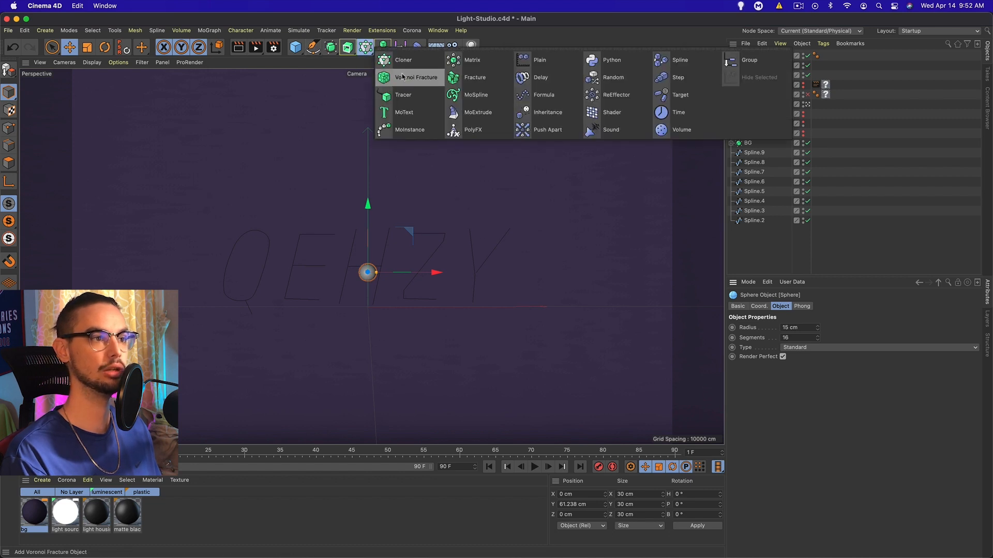
Clone the sphere onto the Q spline in Object mode with Even distribution, count 15
left_click(403, 60)
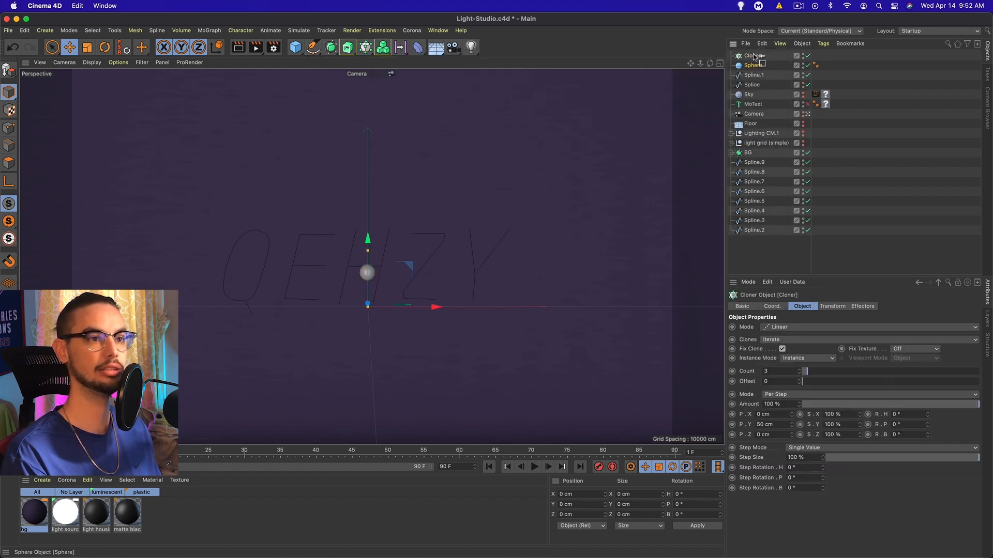
left_click(752, 56)
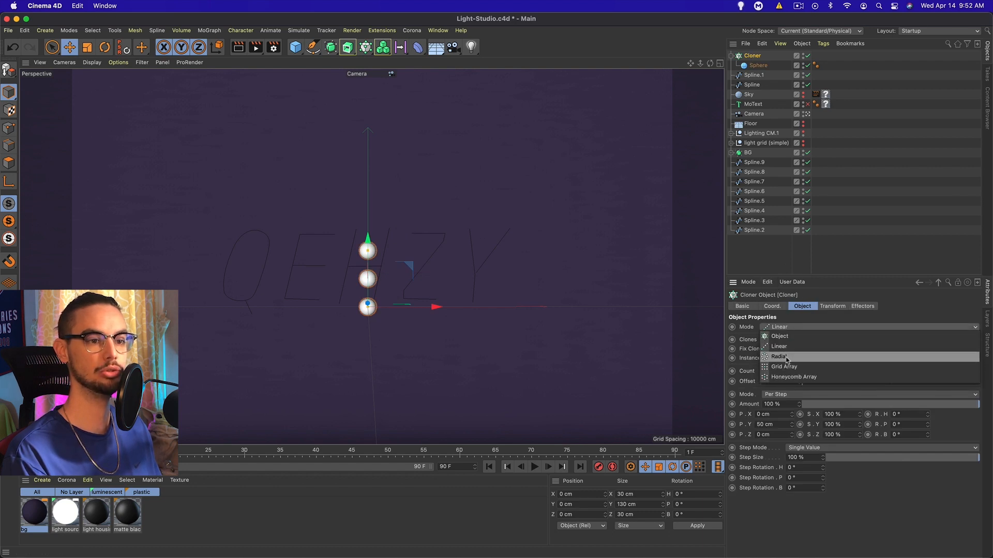
left_click(780, 336)
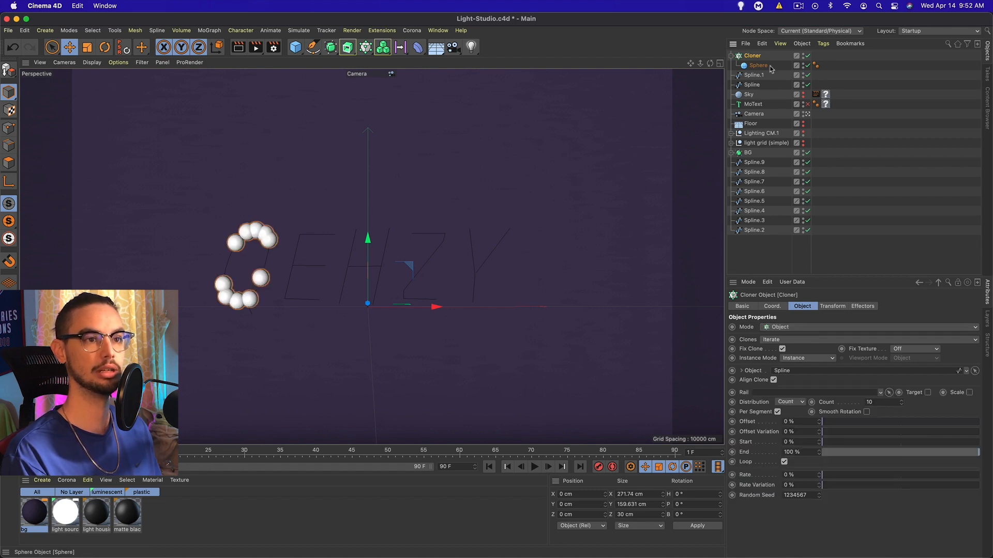
left_click(757, 65)
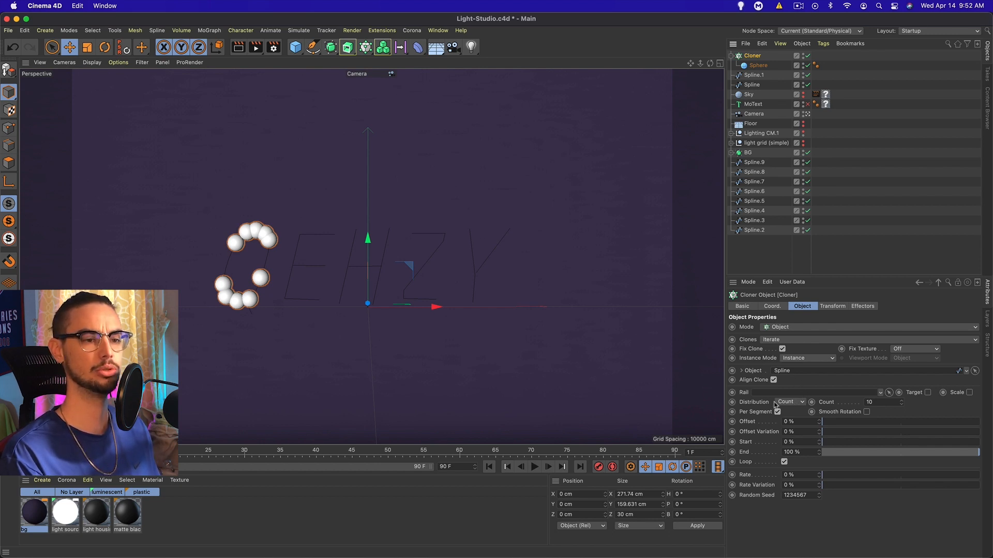
left_click(790, 401)
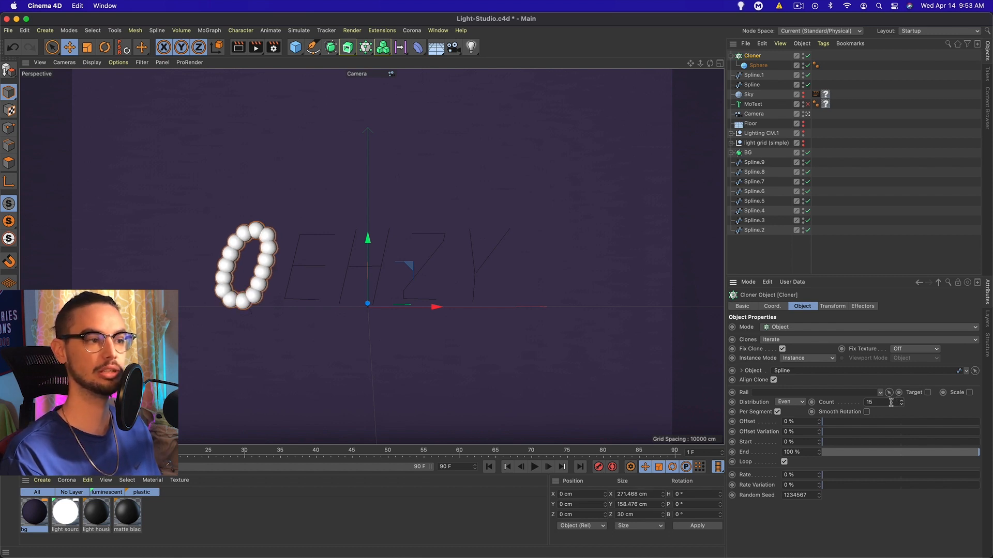
mouse_move(865, 337)
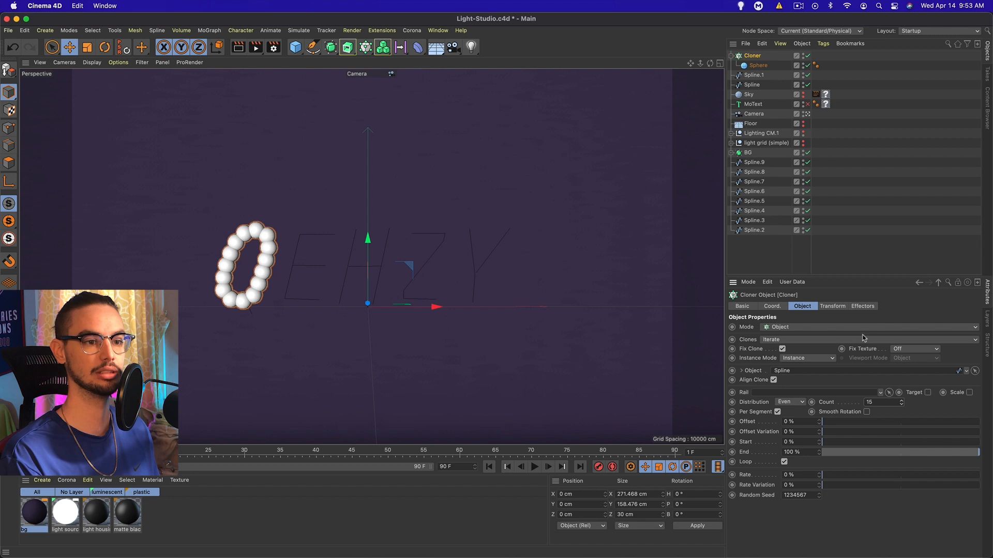
mouse_move(549, 86)
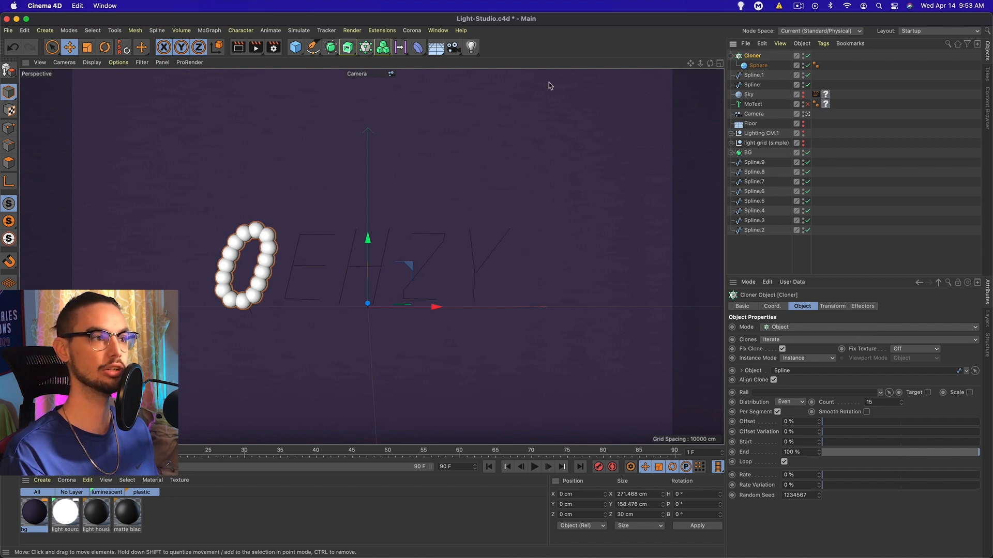
Add a Shader effector with Scale -1.5 and Position offset P.X -8, P.Y 9, P.Z -7 cm
left_click(209, 29)
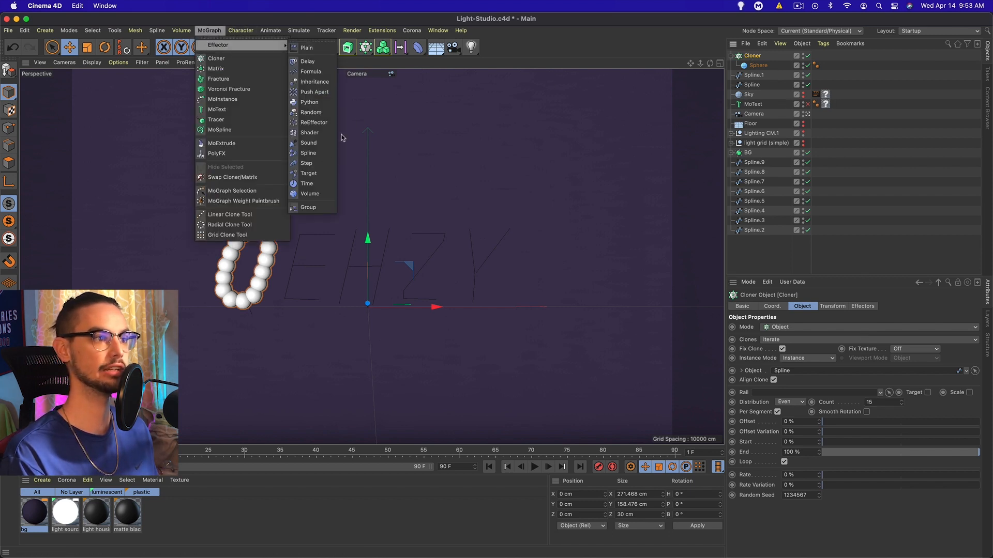
left_click(309, 133)
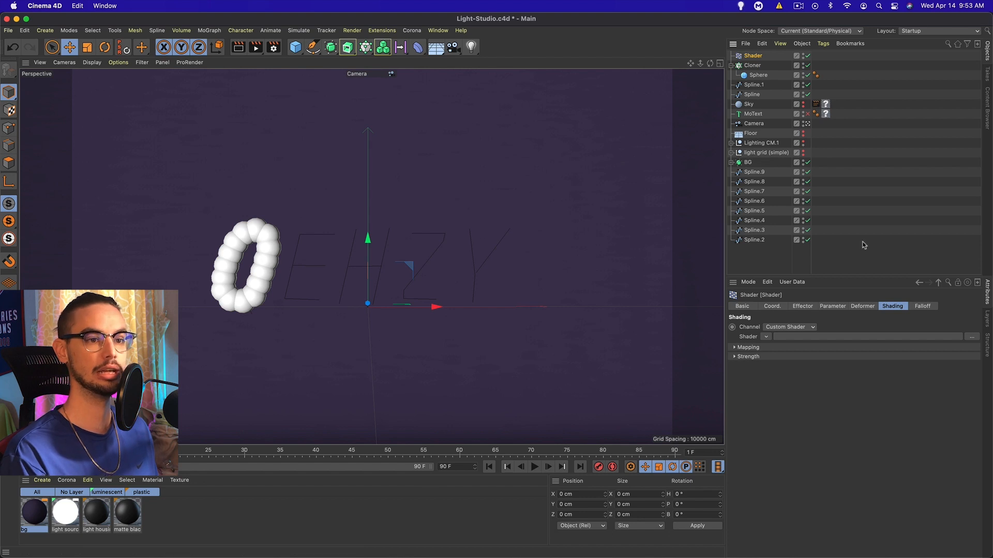
left_click(831, 306)
type("-1.5")
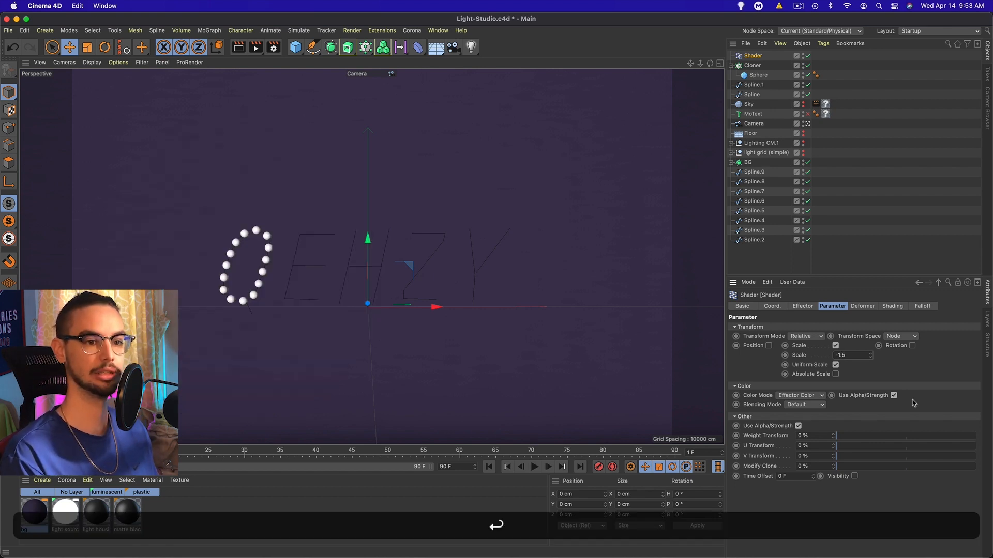
left_click(768, 345)
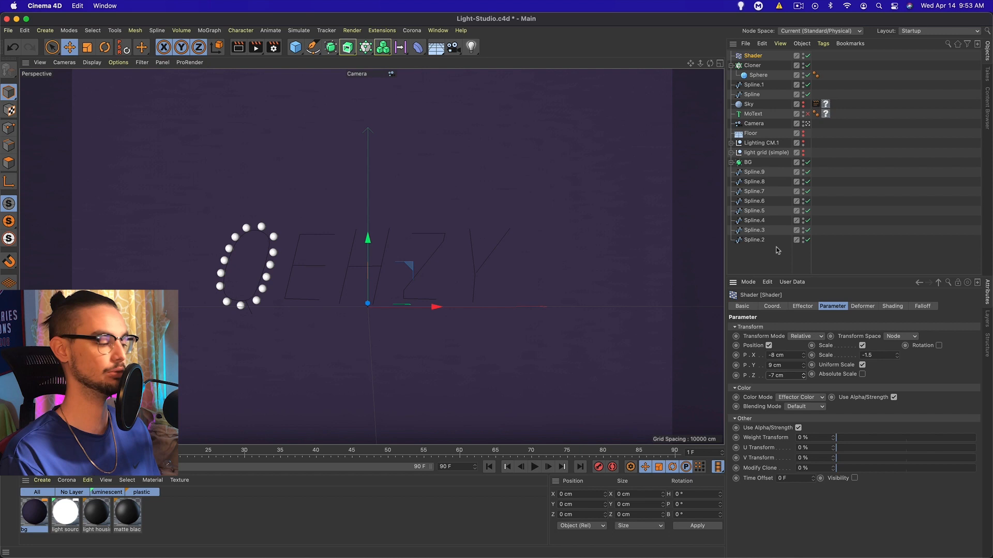
mouse_move(754, 74)
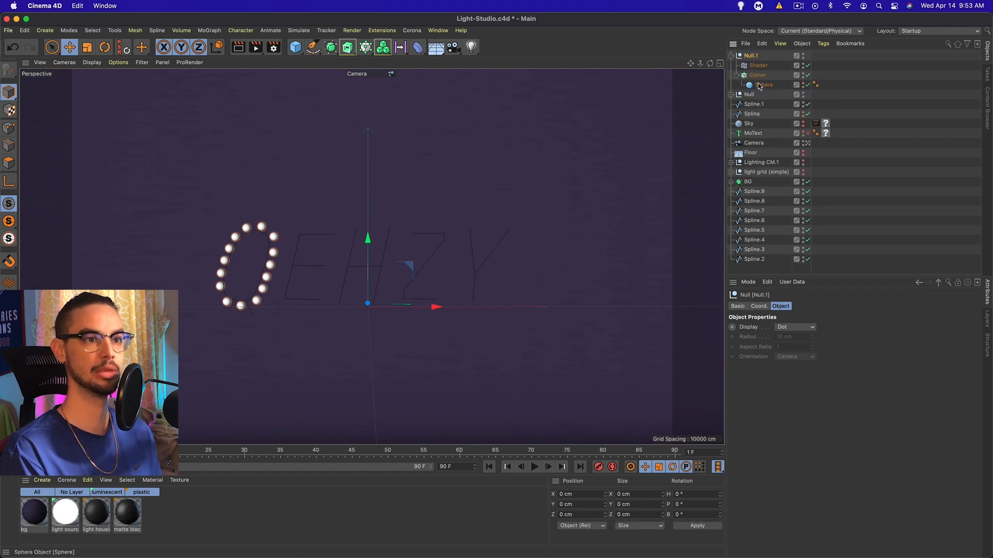
Duplicate the bead group and point its Cloner at Spline.1 with Count 4
left_click(757, 74)
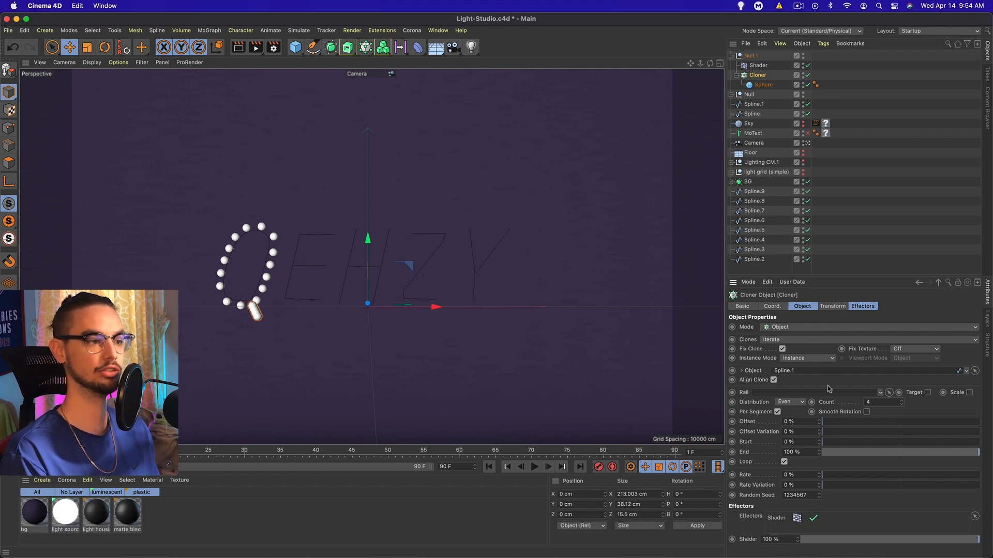
left_click(901, 404)
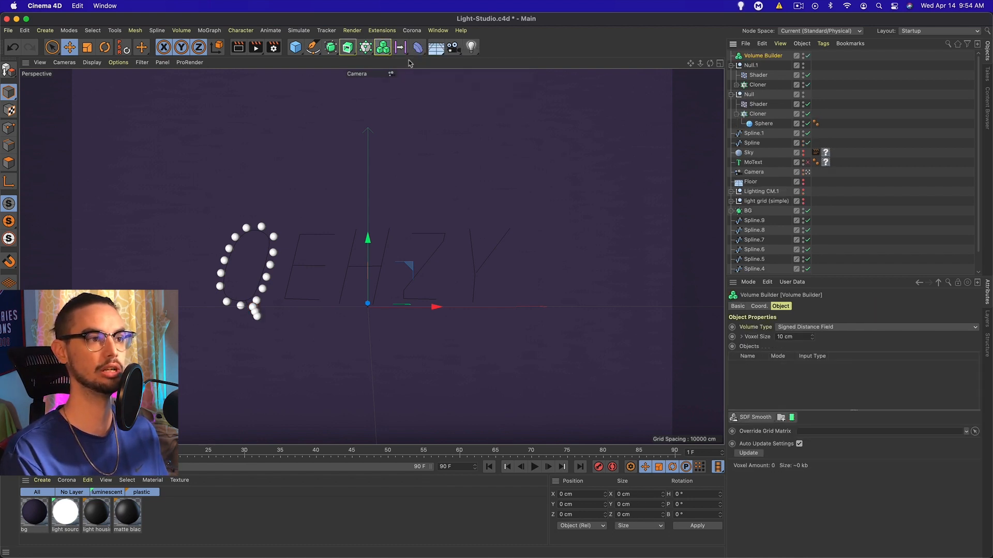
Add a Volume Mesher, nest the Volume Builder inside it and set its voxel size
left_click(382, 47)
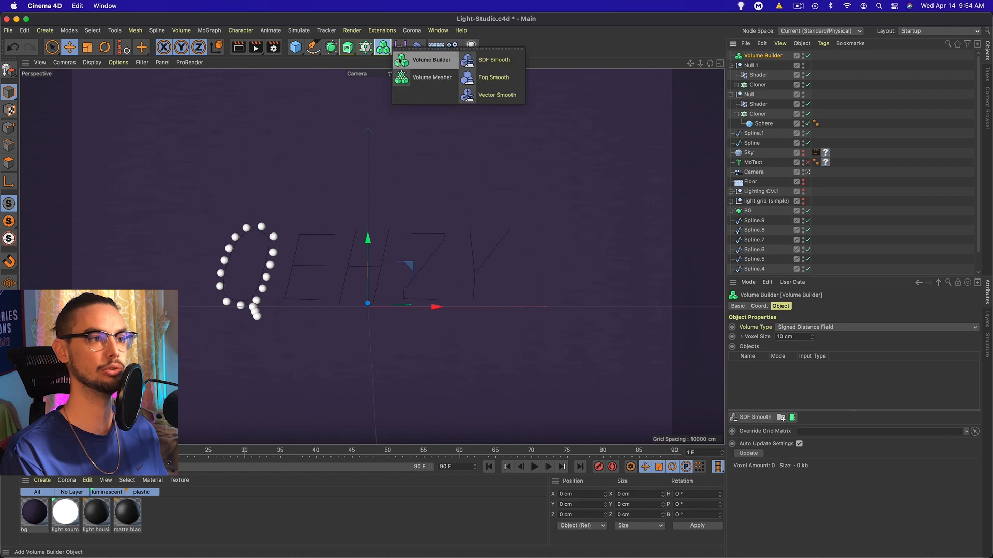
left_click(431, 77)
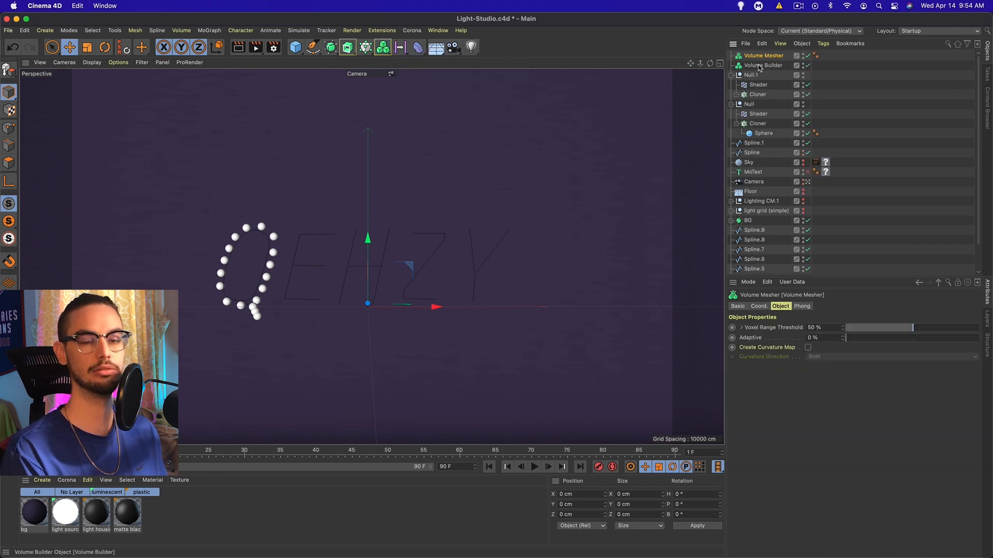
mouse_move(764, 65)
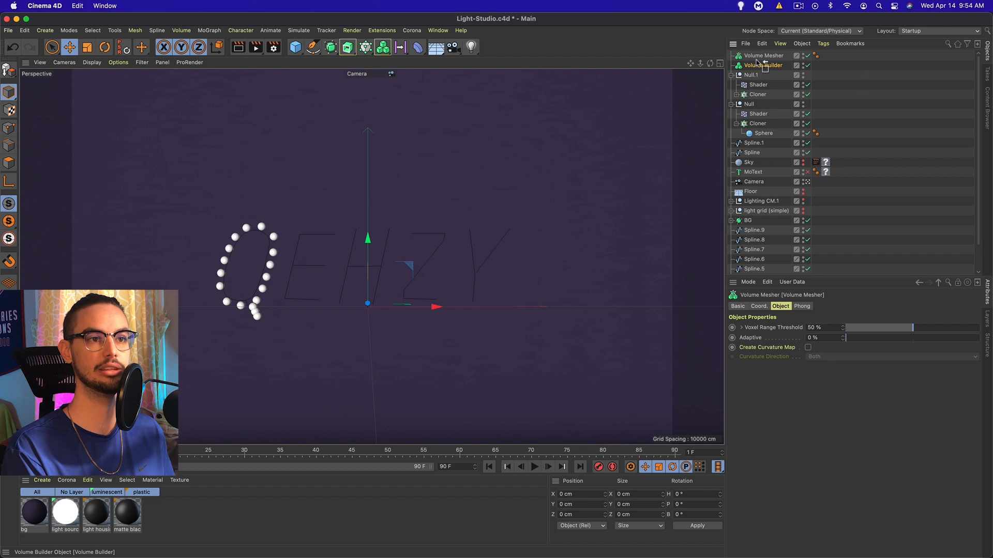
left_click(767, 65)
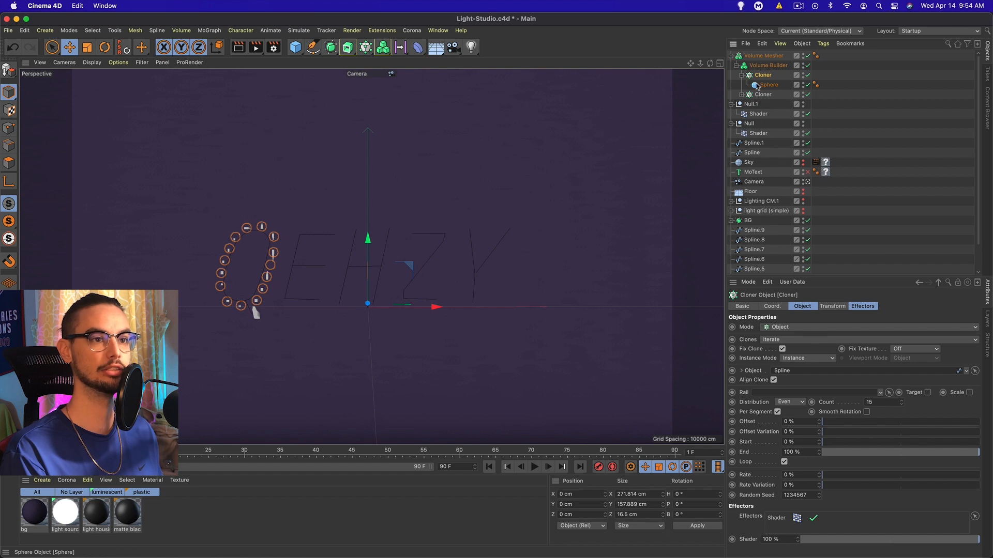
left_click(767, 65)
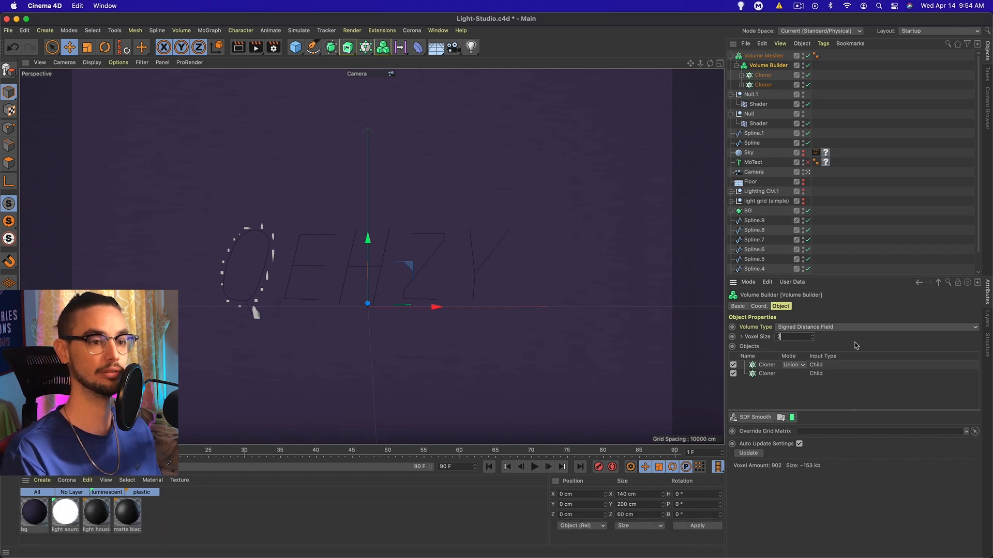
type("2")
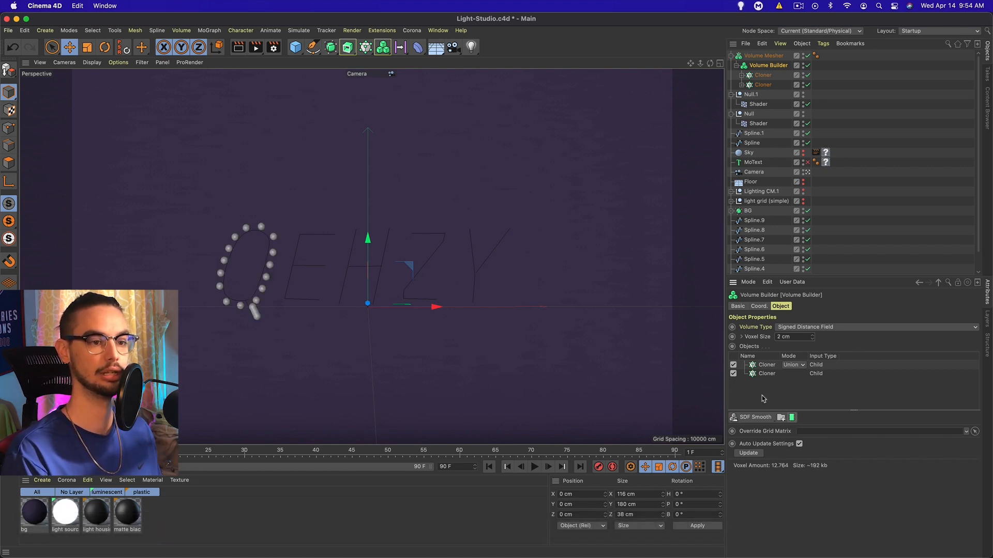
Add an SDF Smooth layer using mesh points for both bead cloners, Mesh Point Radius 10 cm
left_click(754, 417)
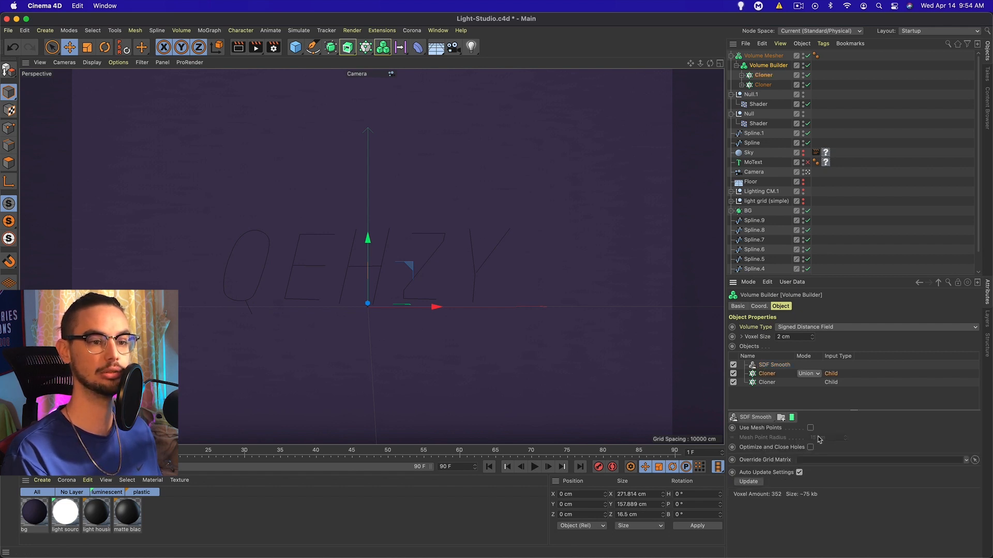
left_click(810, 427)
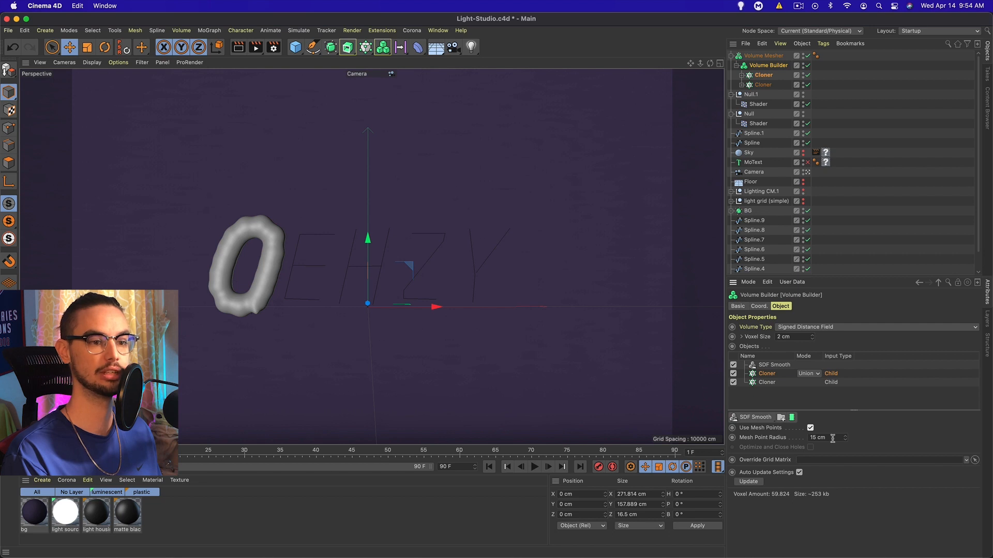
type("5")
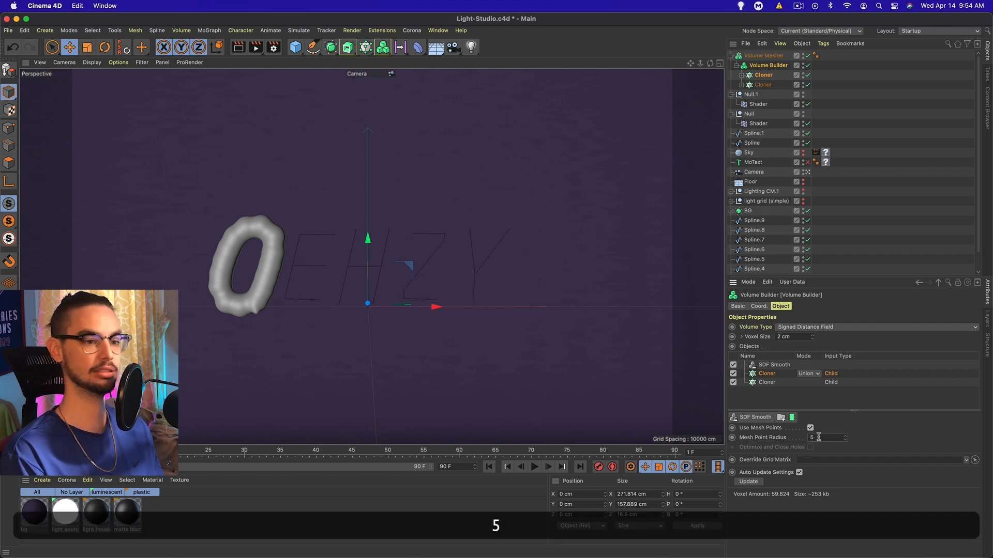
left_click(809, 427)
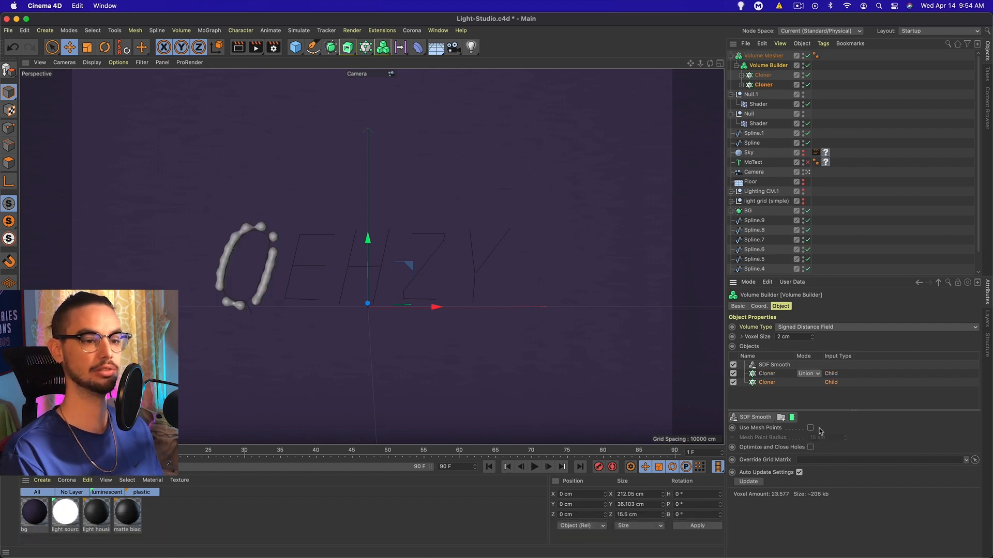
left_click(810, 428)
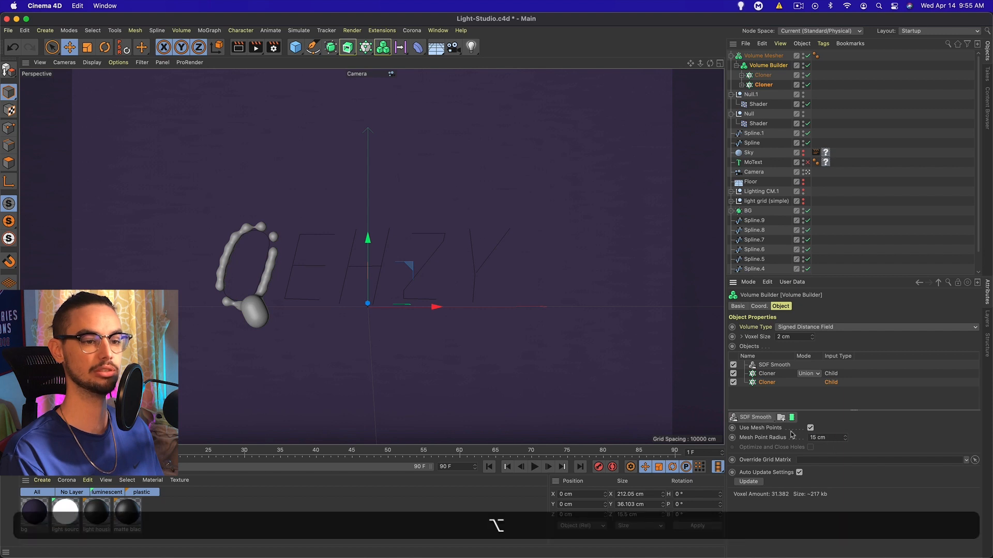
type("5")
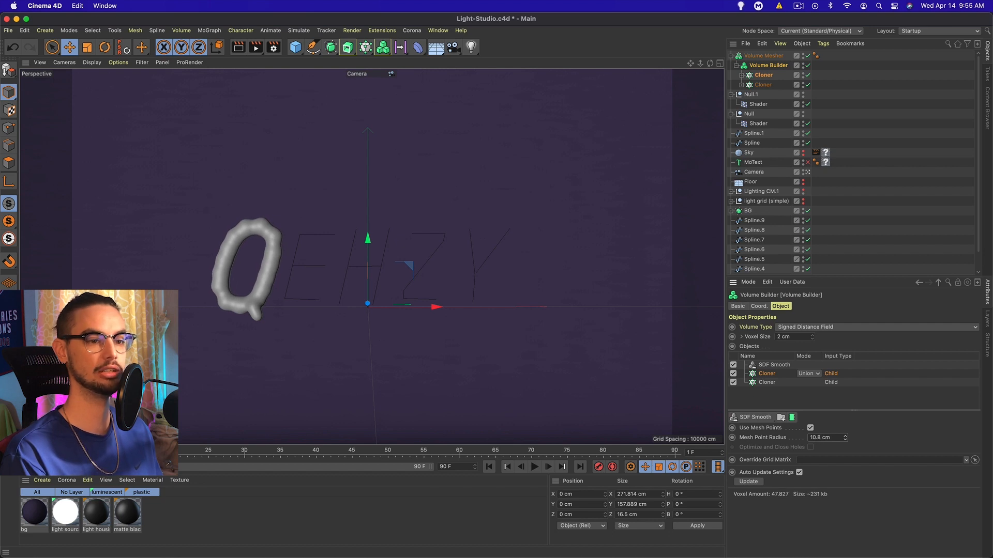
type("5 cm")
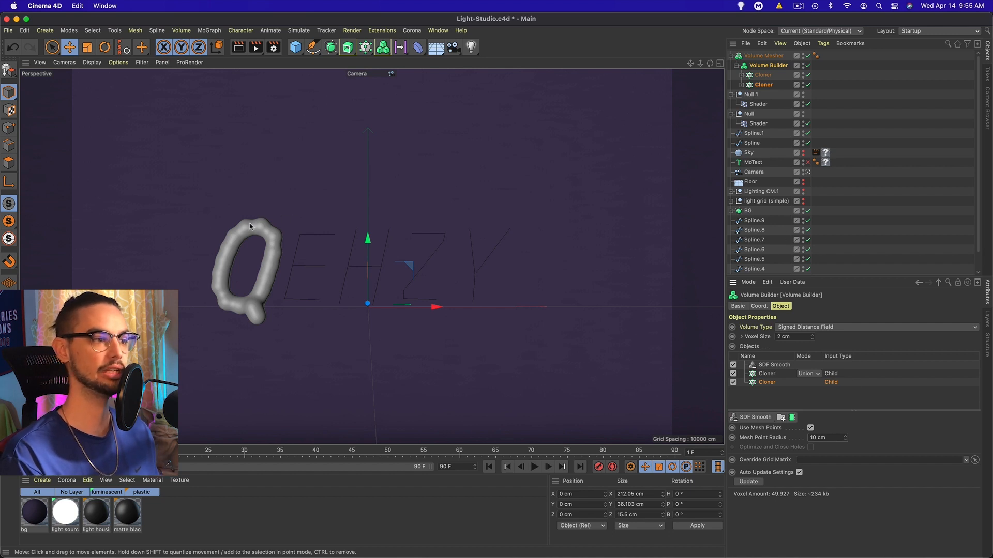
mouse_move(630, 179)
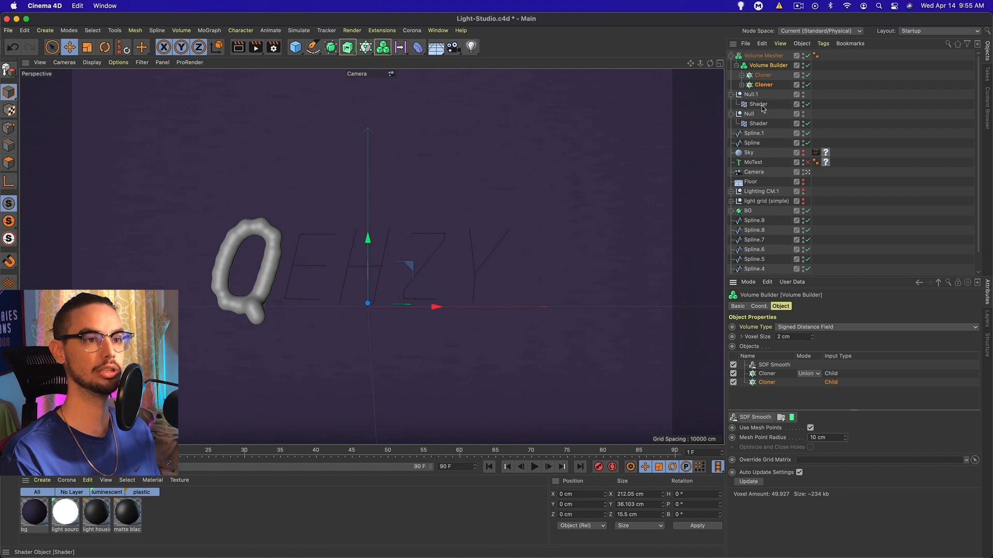
Give both shader fields a Noise shader with Animation Speed 1, Loop Period 4, and preview playback
left_click(758, 123)
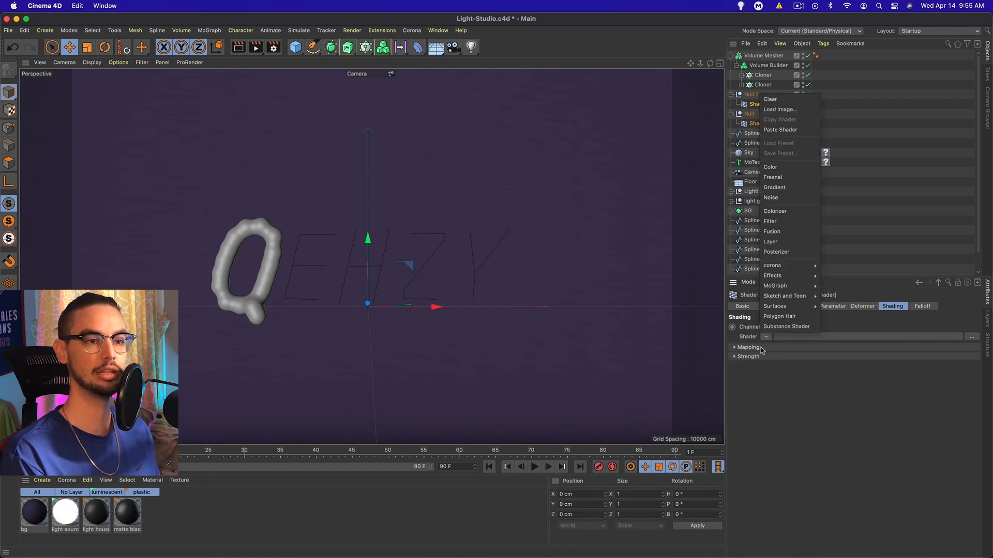
left_click(771, 197)
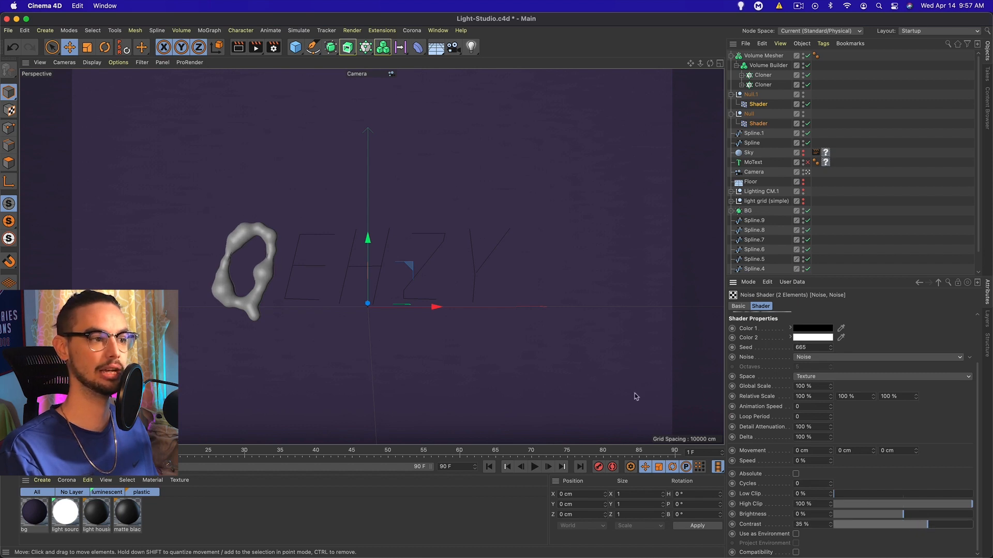
mouse_move(529, 295)
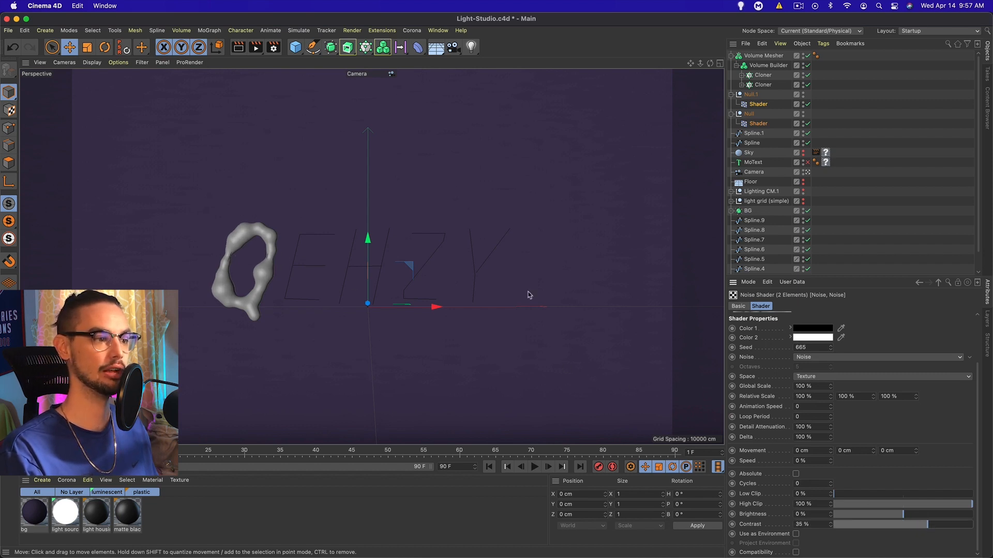
mouse_move(906, 400)
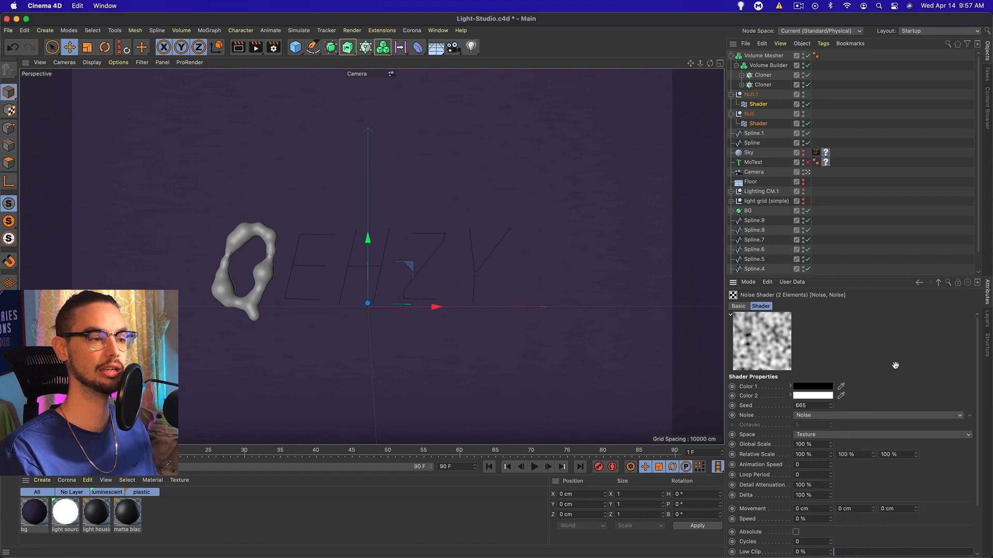
mouse_move(769, 432)
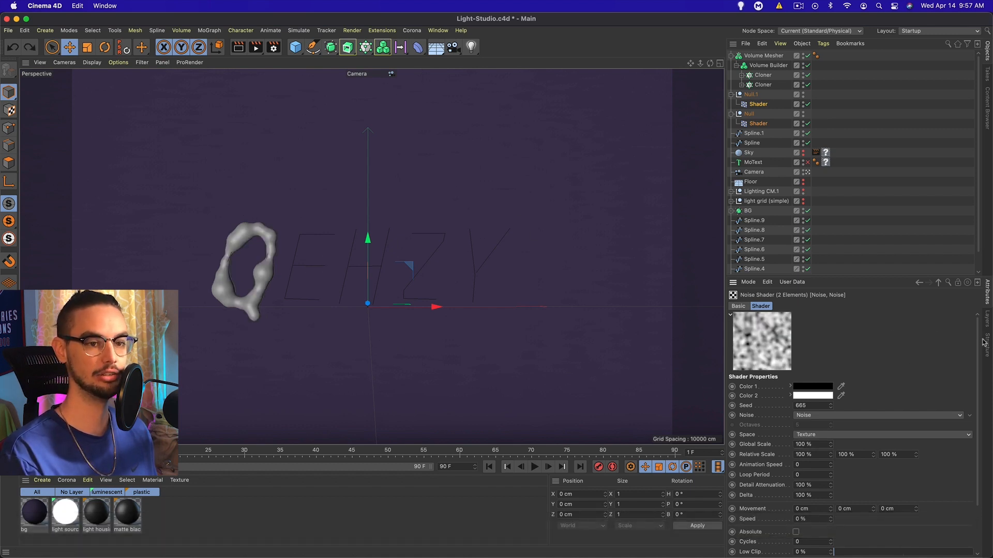
scroll("down", 3)
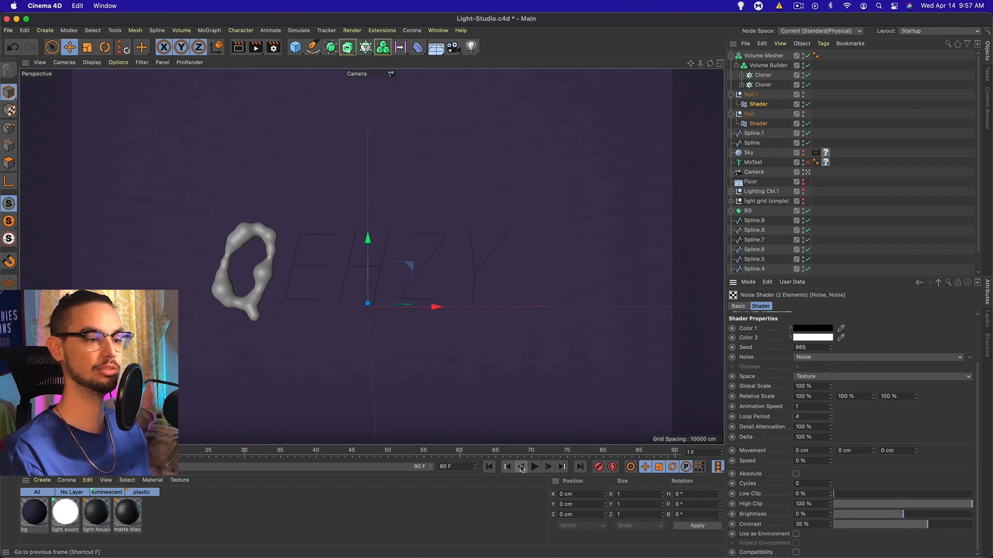
left_click(534, 466)
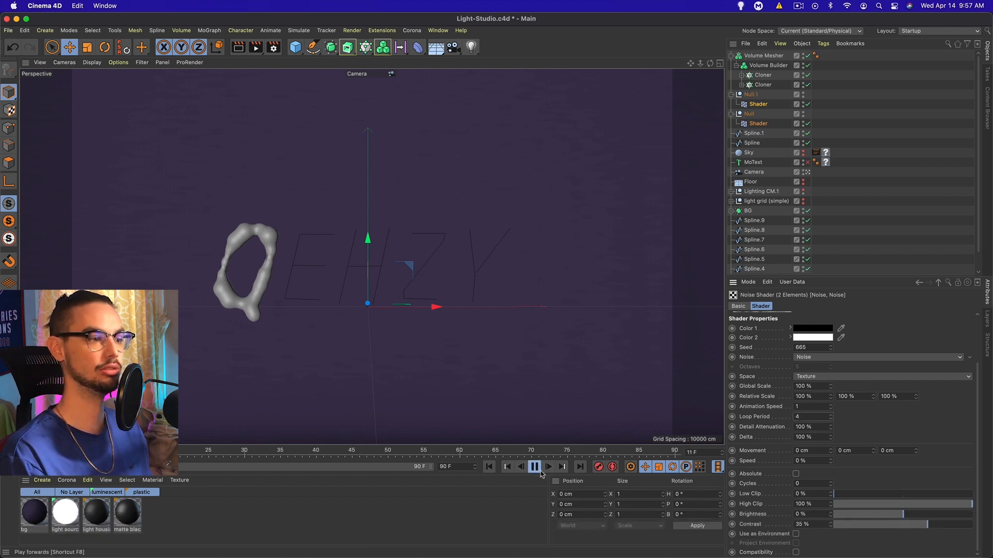
left_click(533, 466)
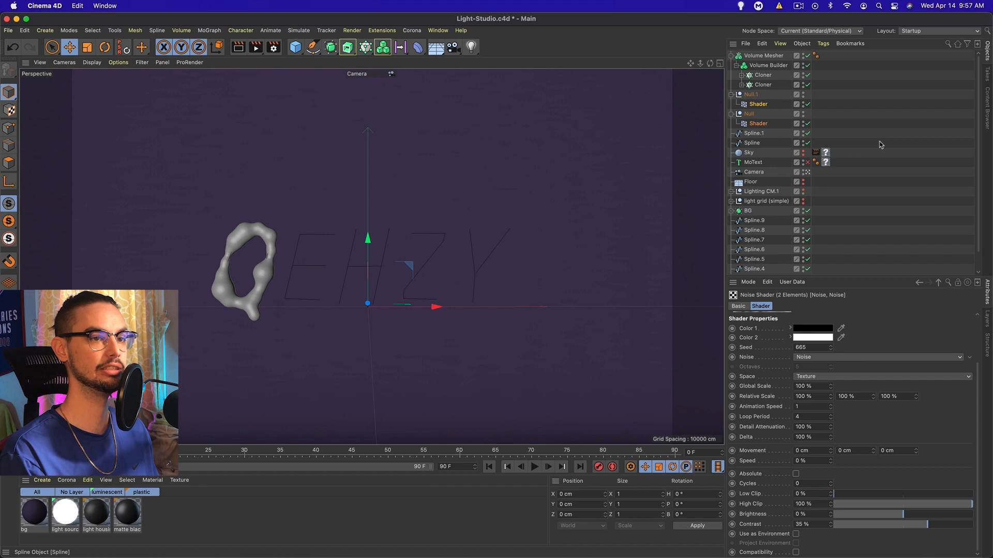
Raise the Volume Builder's Mesh Point Radius to 13.8 cm and nudge Spline.1
left_click(767, 64)
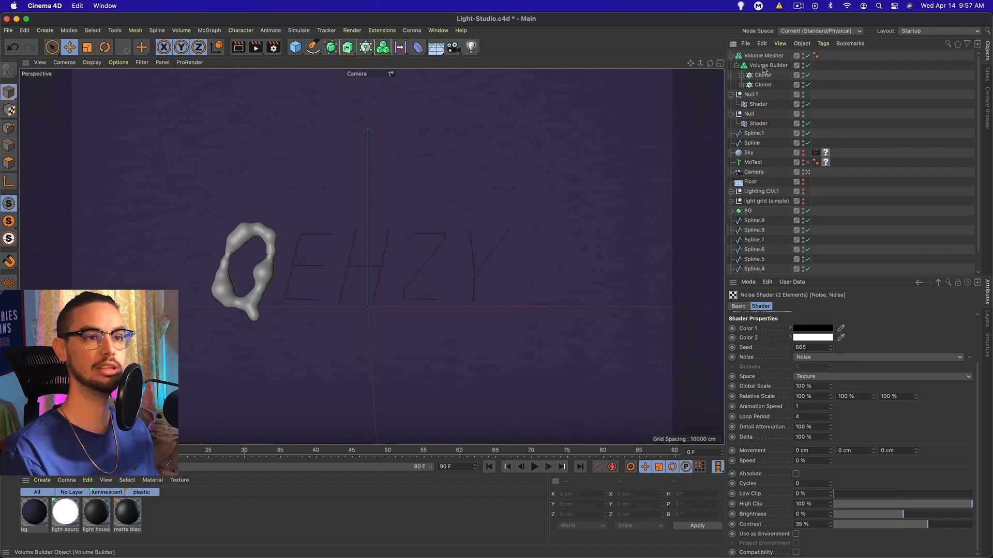
left_click(768, 65)
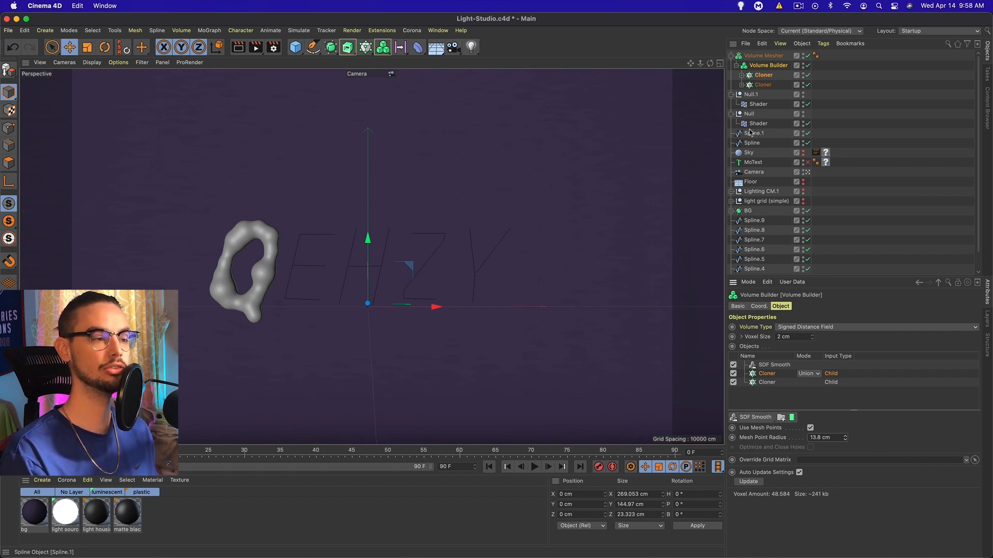
left_click(754, 133)
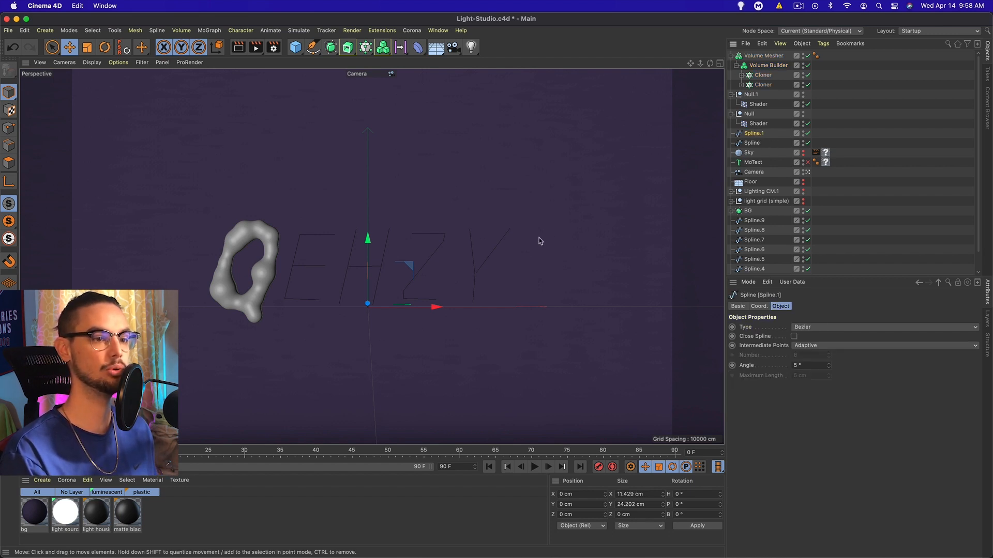
mouse_move(434, 307)
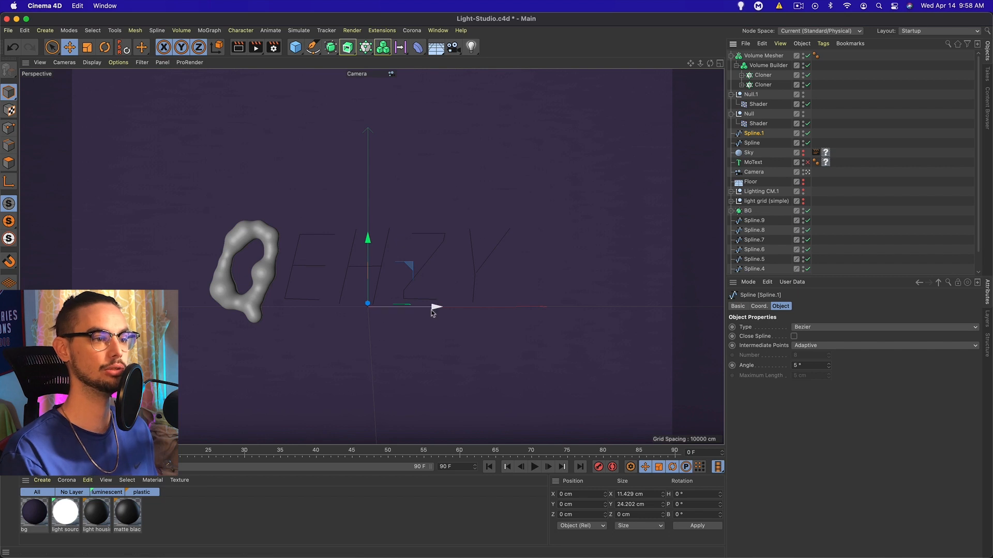
mouse_move(437, 308)
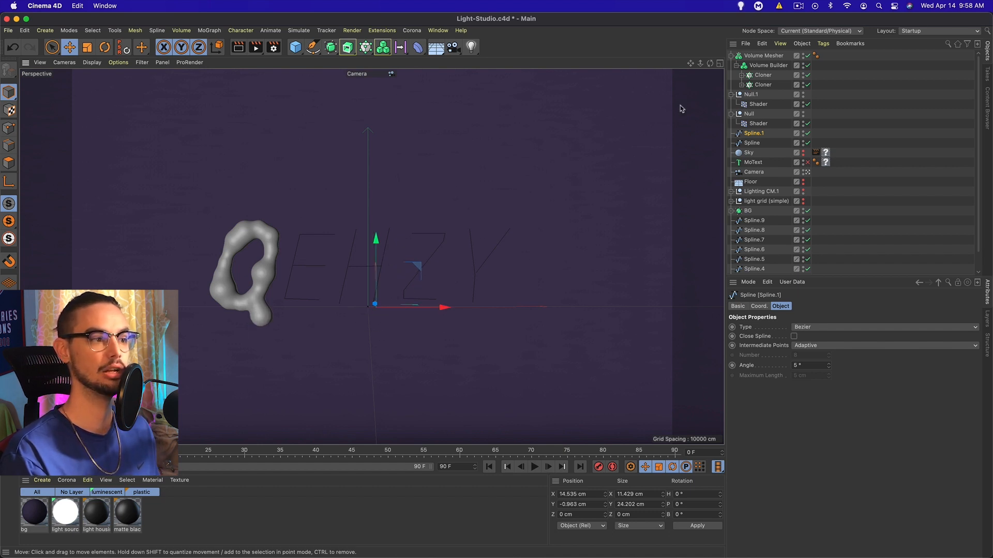
mouse_move(267, 244)
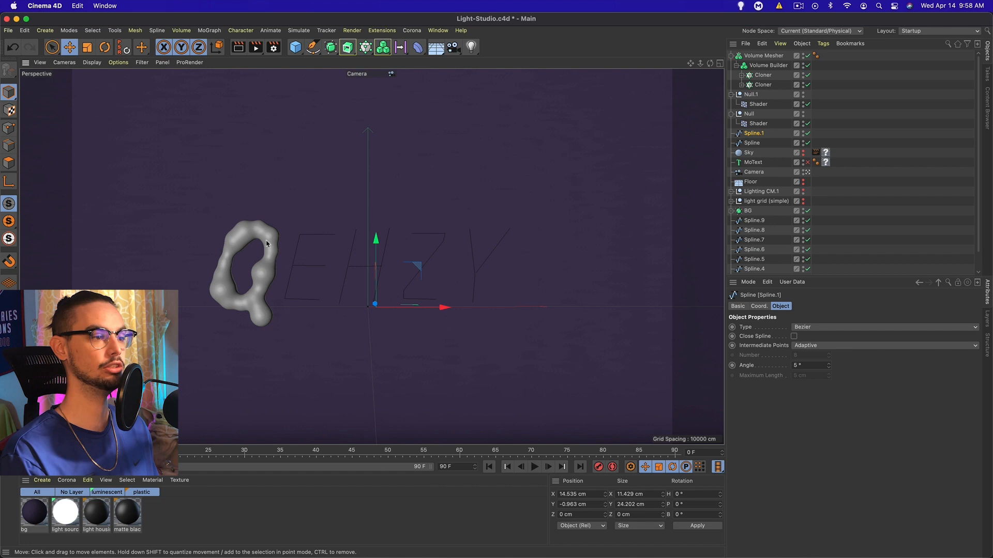
Toggle the Q cloner's Distribution to Count and back to Even
left_click(763, 75)
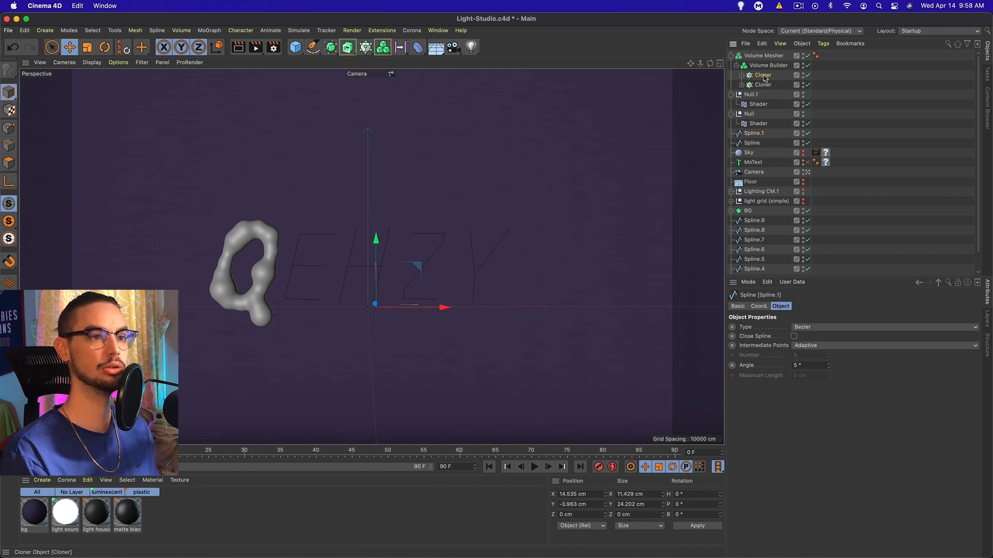
left_click(762, 75)
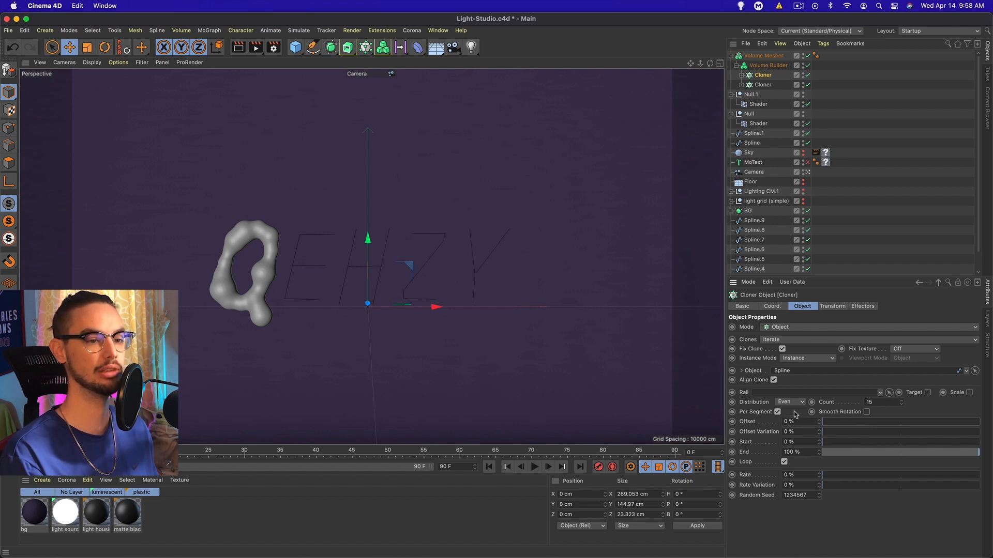
left_click(790, 402)
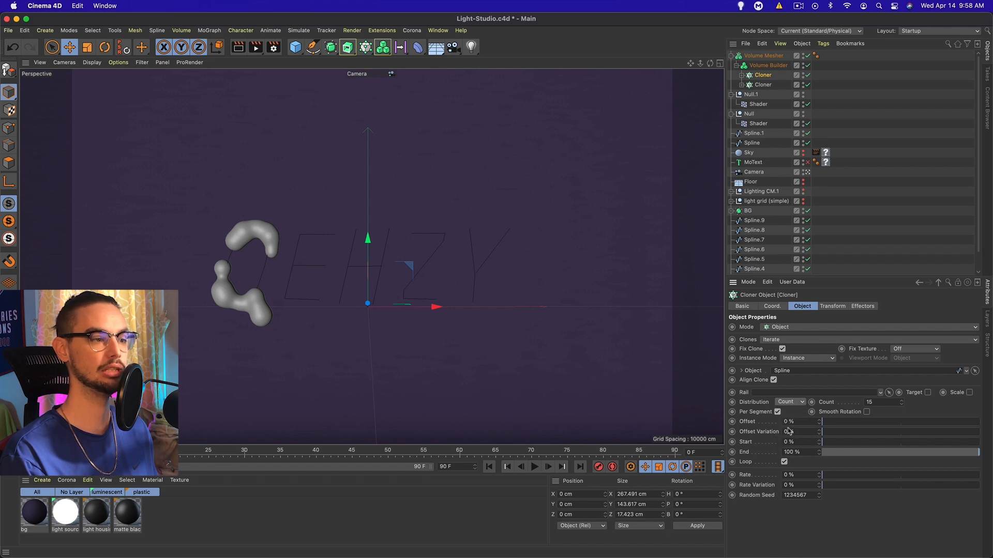
left_click(790, 402)
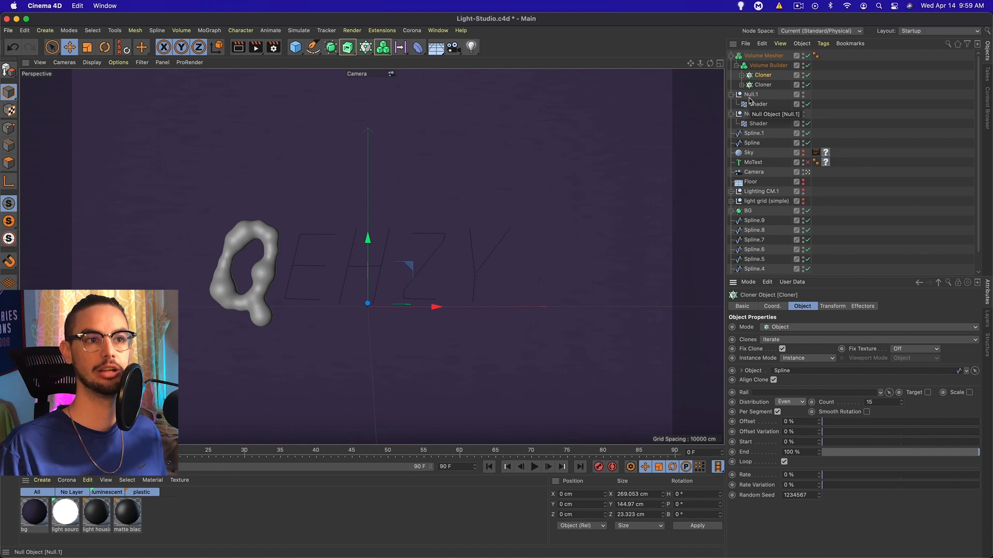
Adjust the Cloner count under the Null.1 group for the Spline.2 letter stroke
left_click(763, 56)
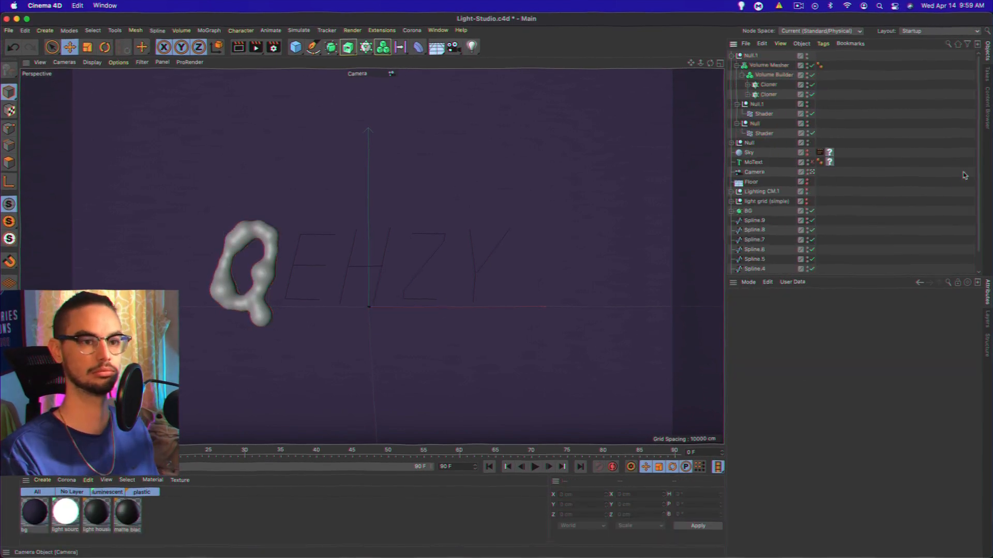
left_click(764, 114)
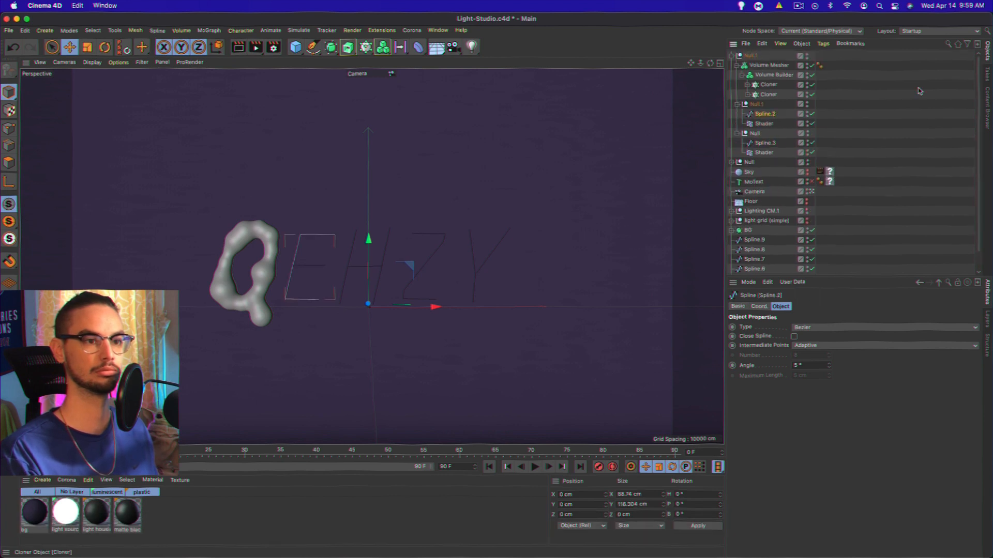
left_click(767, 83)
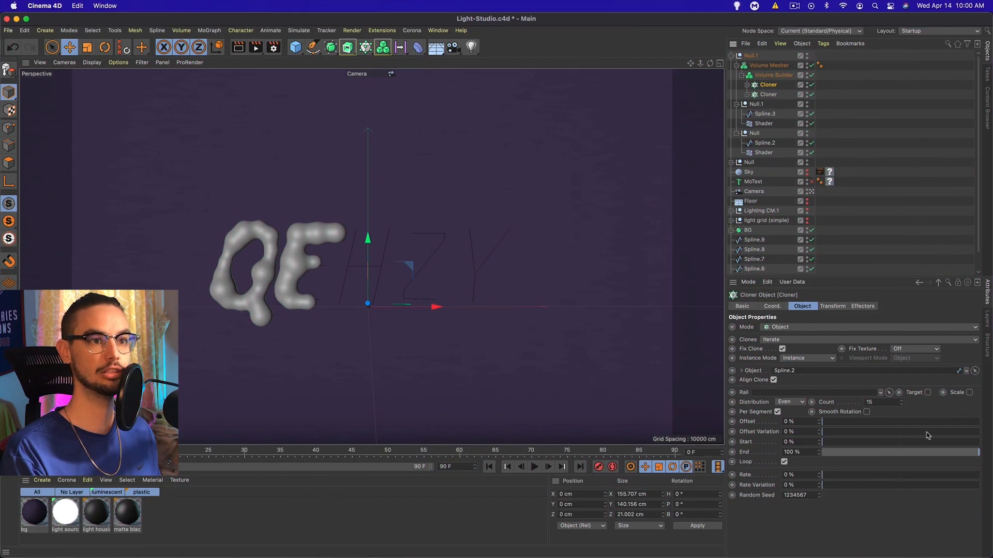
mouse_move(500, 292)
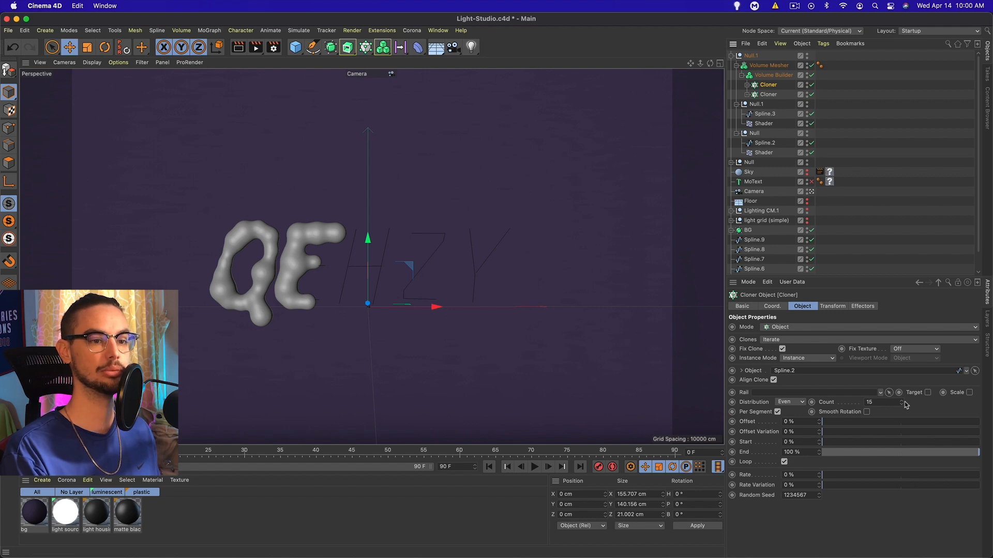
left_click(901, 400)
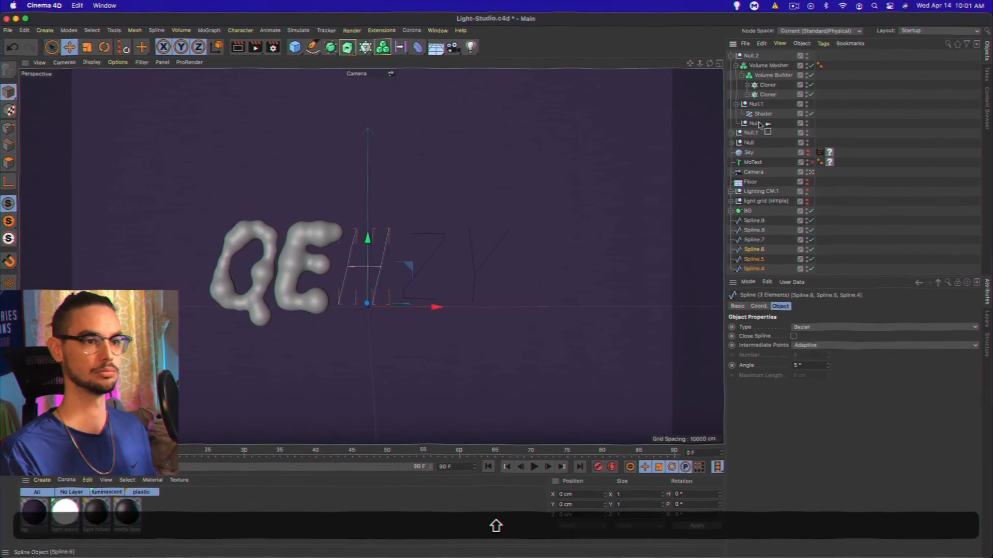
left_click(773, 75)
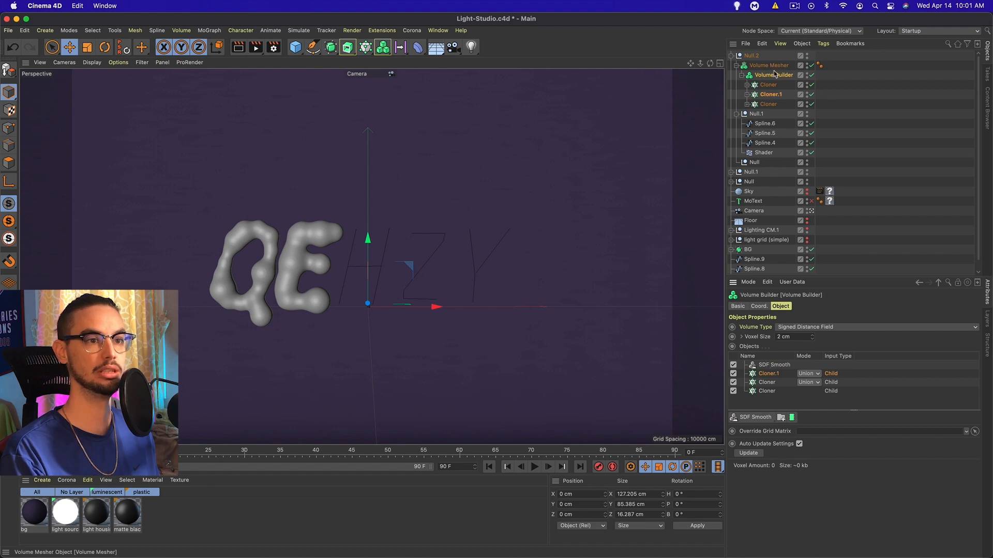
Enable mesh-point smoothing on the volume builder for both H stroke cloners
left_click(766, 84)
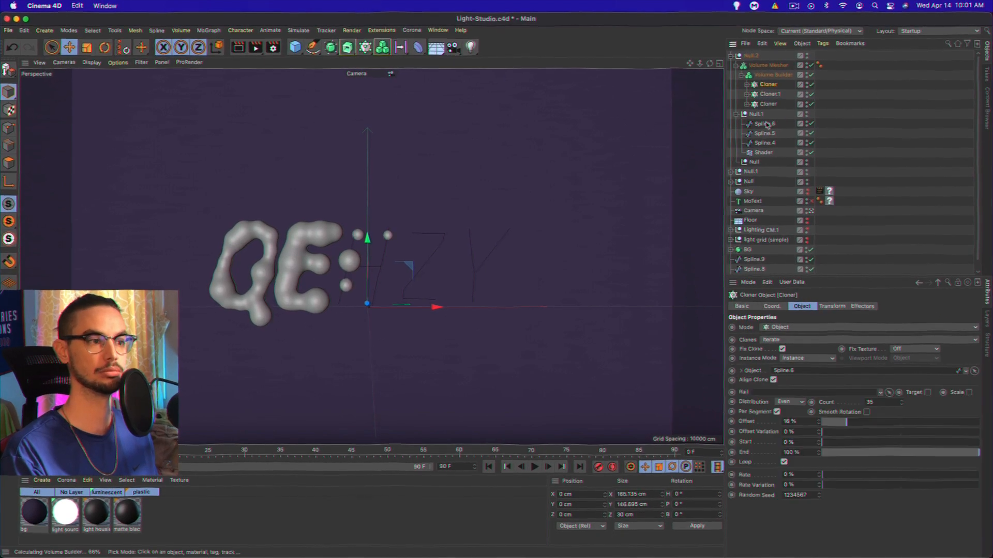
left_click(768, 103)
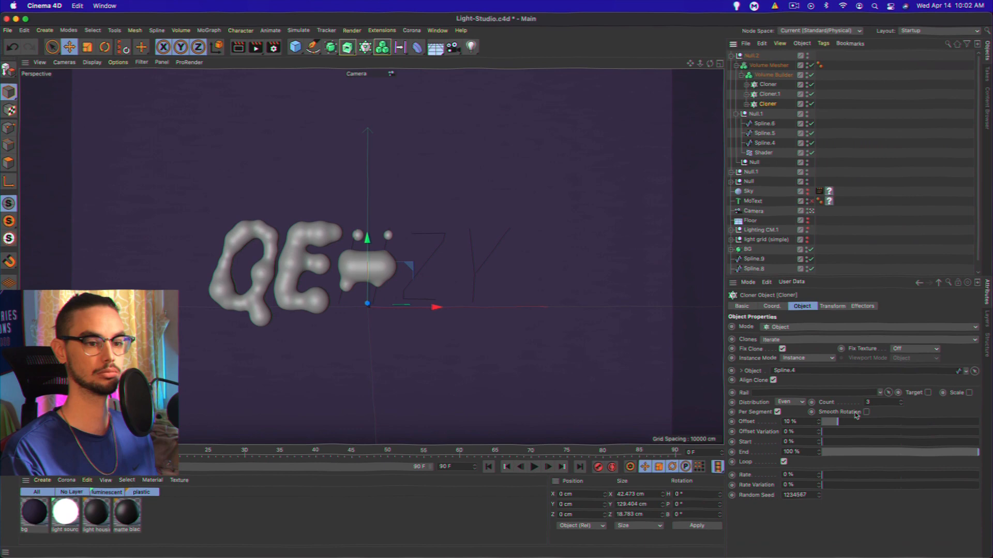
left_click(773, 74)
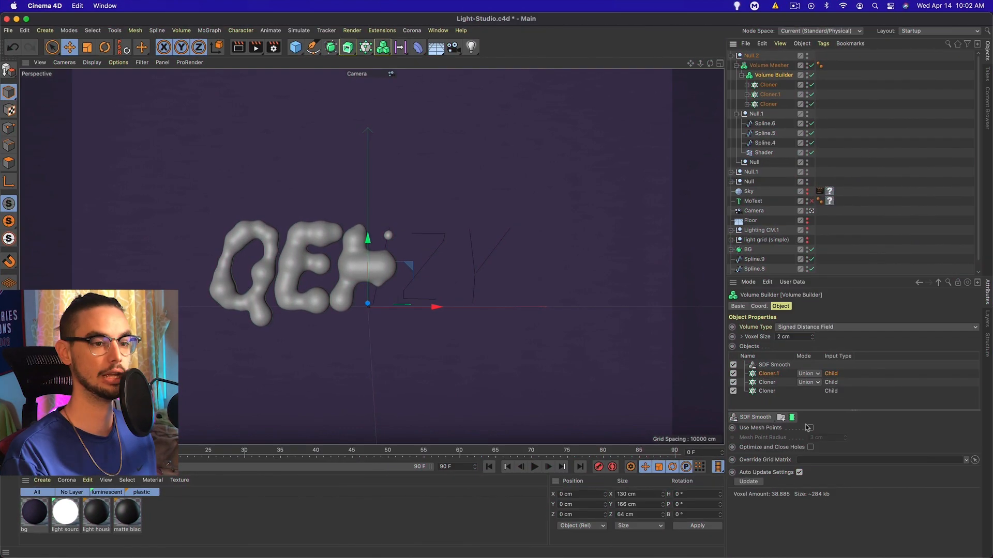
left_click(810, 427)
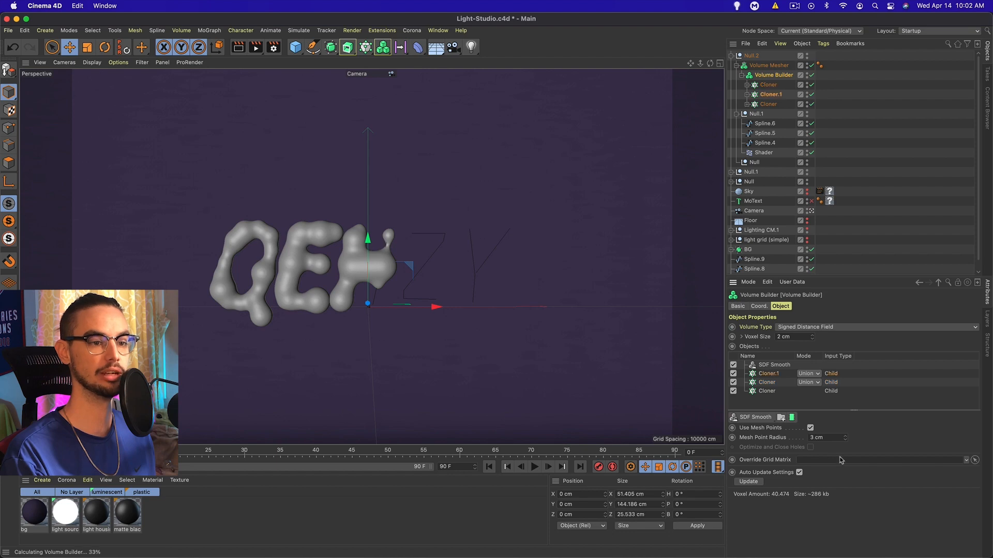
left_click(767, 84)
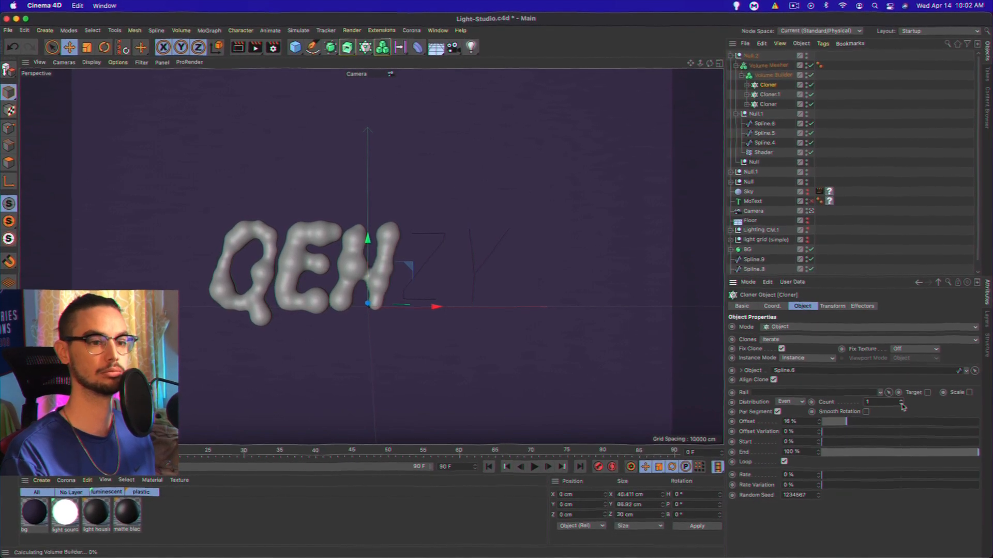
left_click(773, 75)
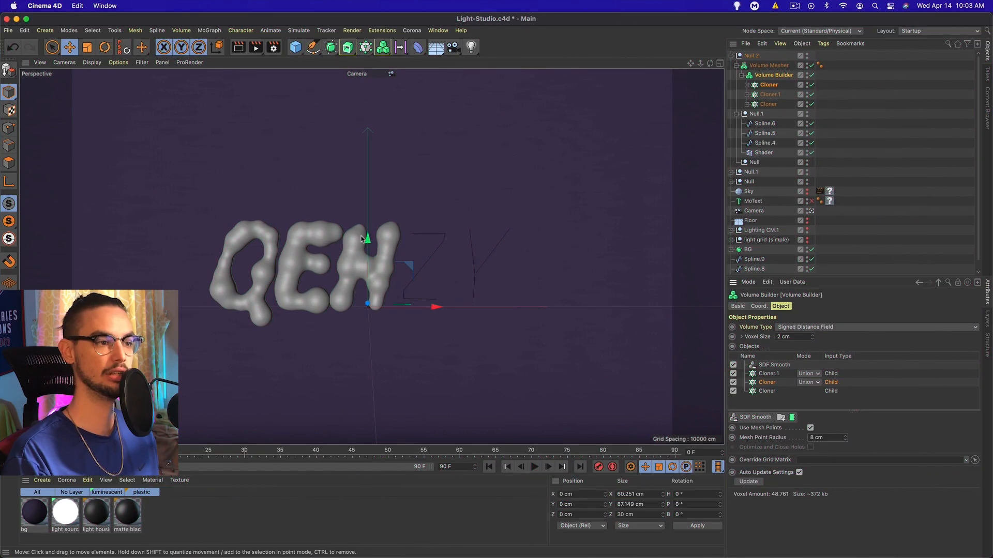
mouse_move(707, 409)
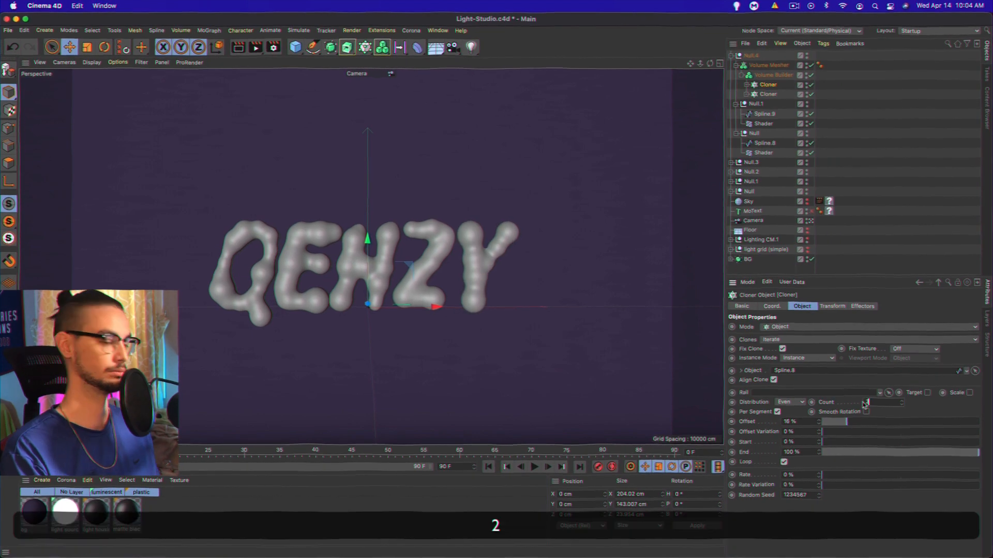
left_click(774, 74)
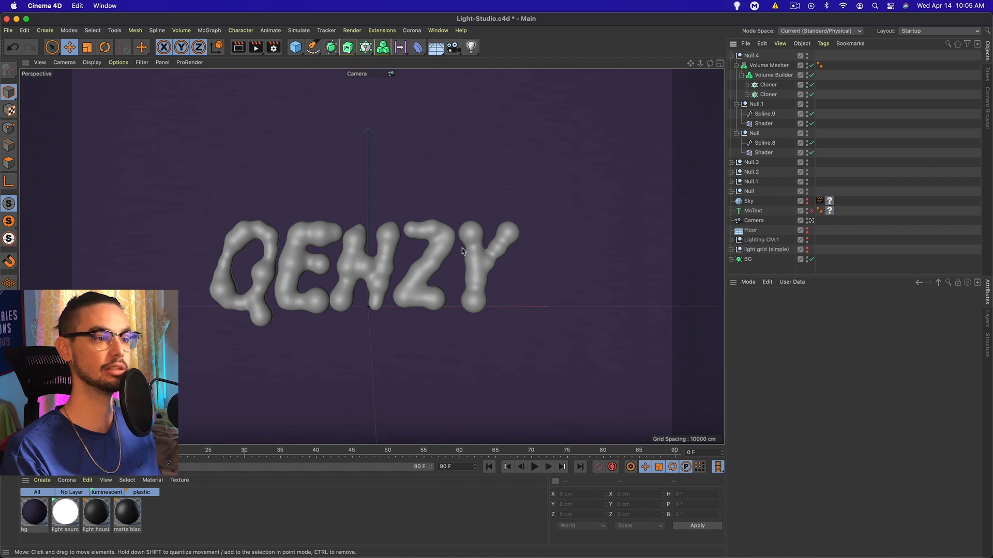
mouse_move(288, 298)
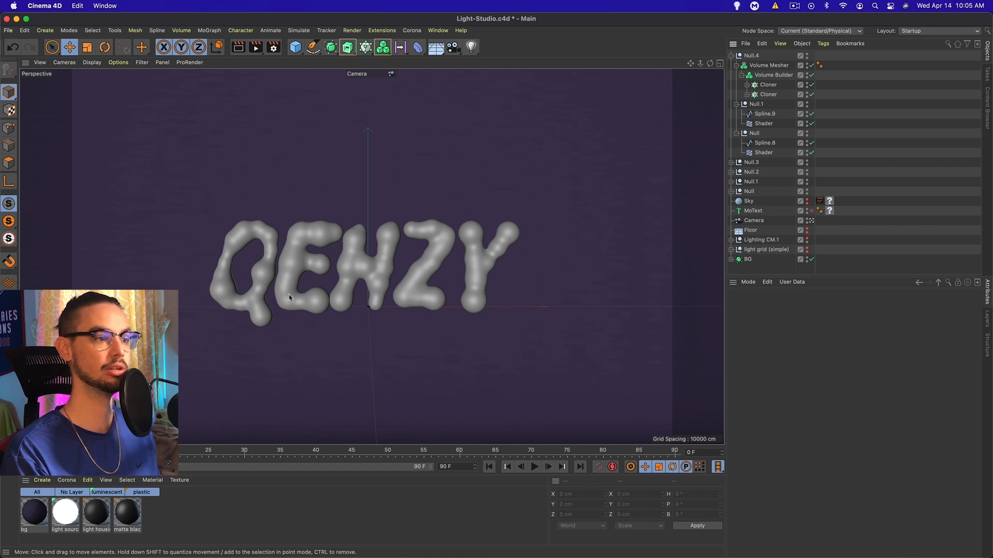
Collapse the Volume Mesher setups into their letter Null groups in the Object Manager
left_click(738, 65)
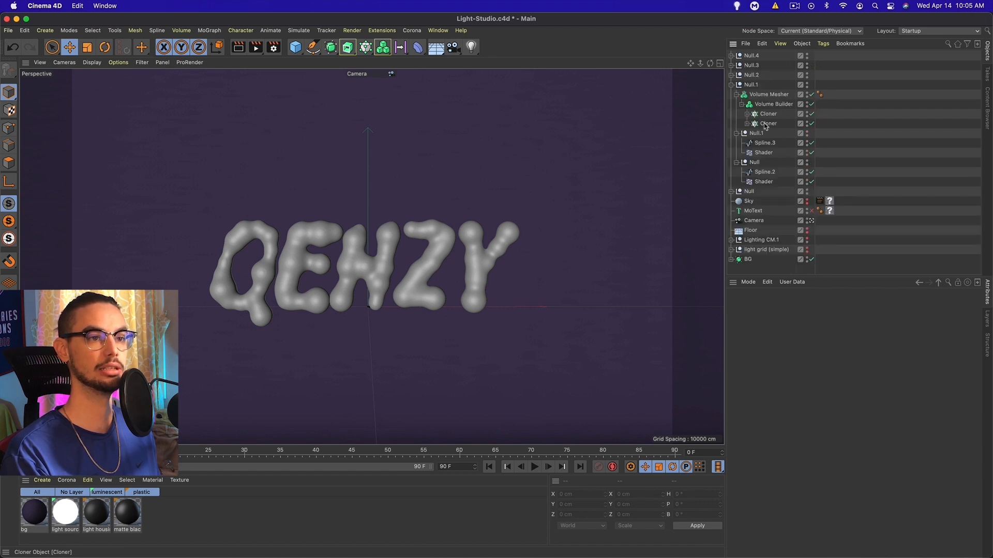
left_click(767, 114)
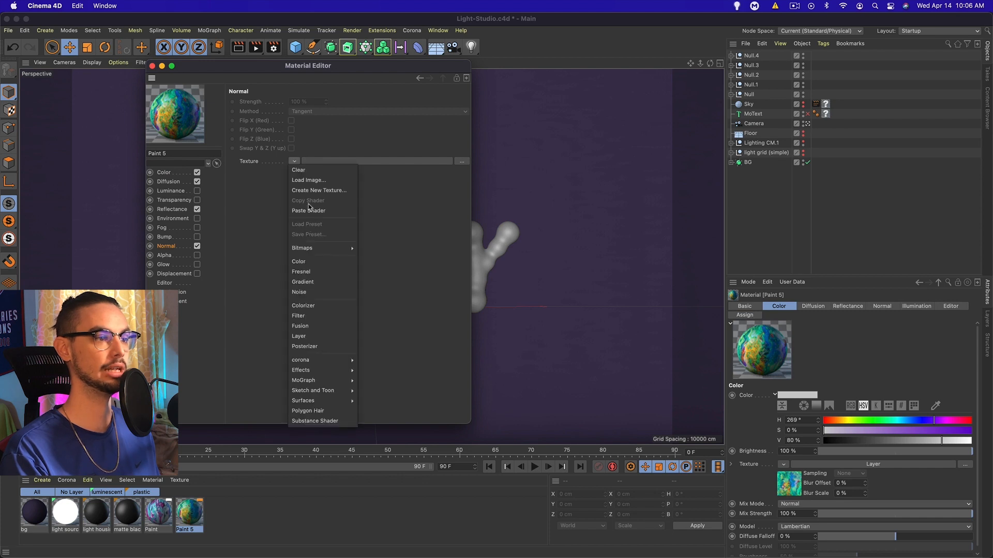
Drive the Normal channel with the pasted layer shader topped by a Normalizer layer
left_click(298, 336)
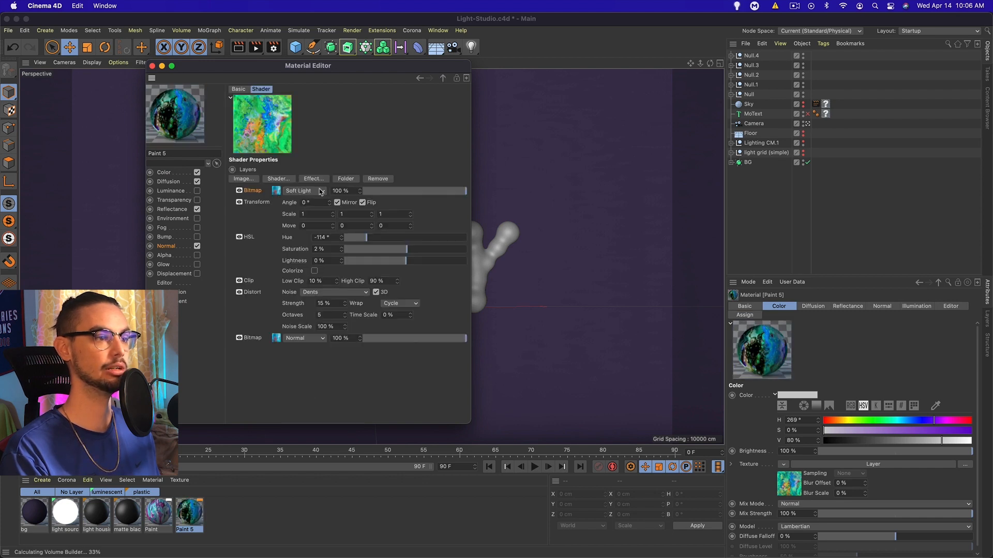
left_click(277, 179)
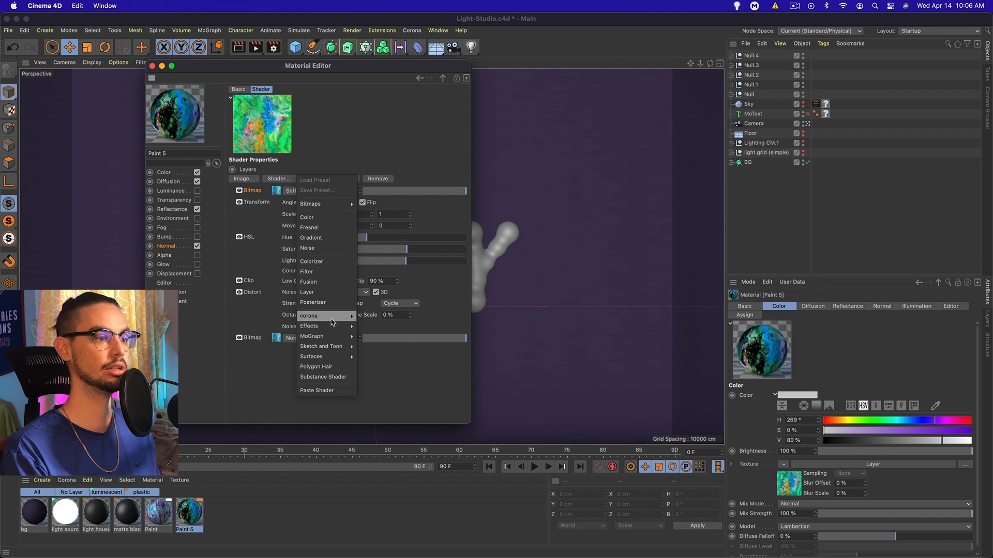
left_click(309, 325)
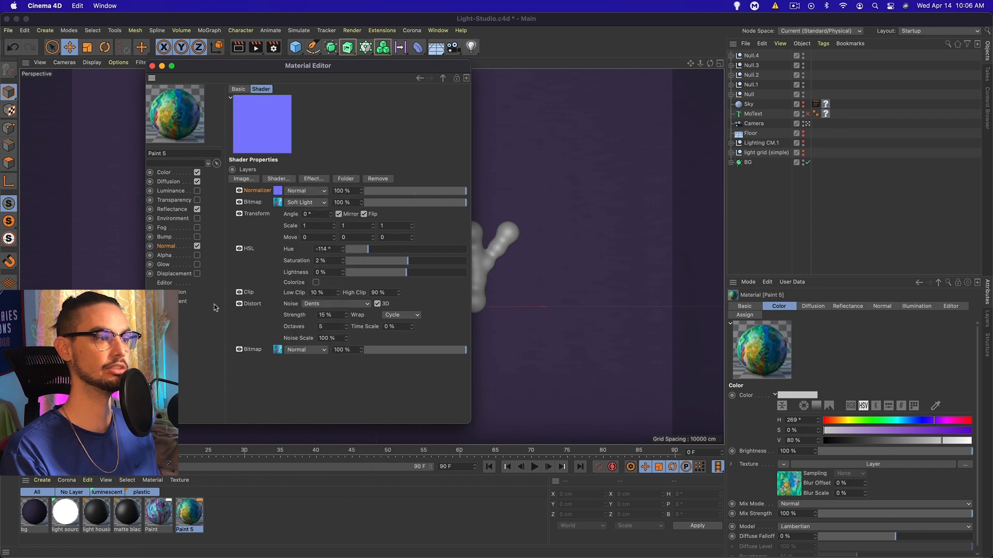
Add a Reflection (Legacy) layer under the material's Reflectance channel
left_click(171, 208)
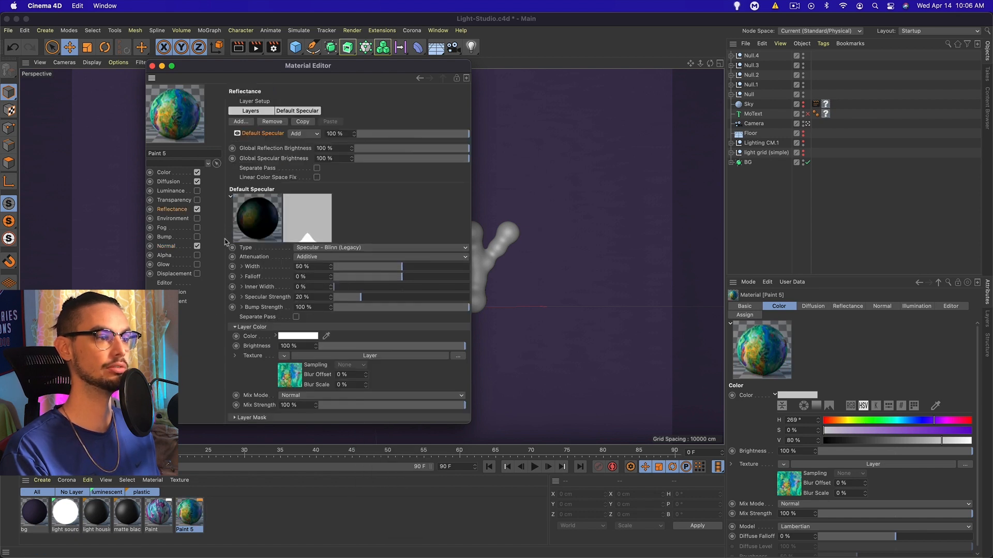
left_click(380, 247)
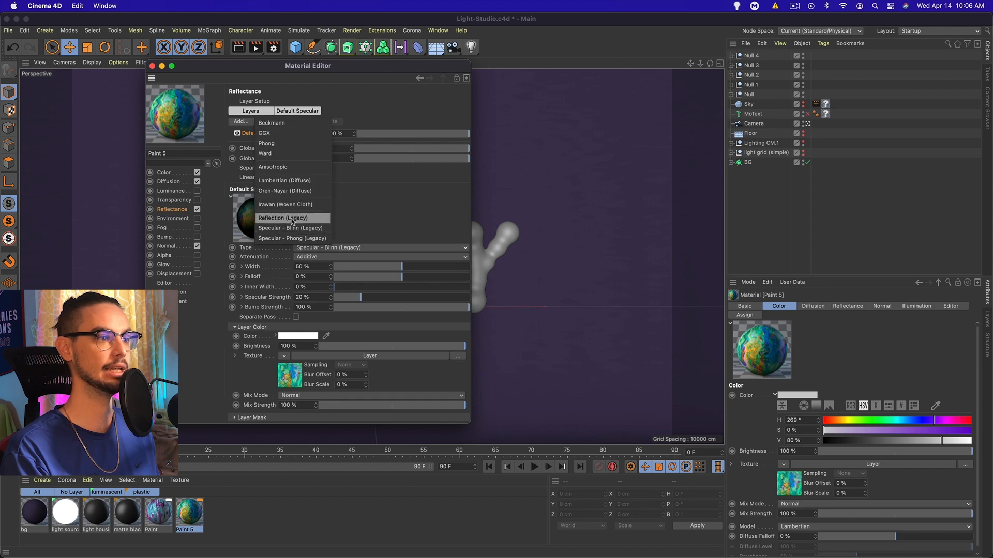
left_click(283, 219)
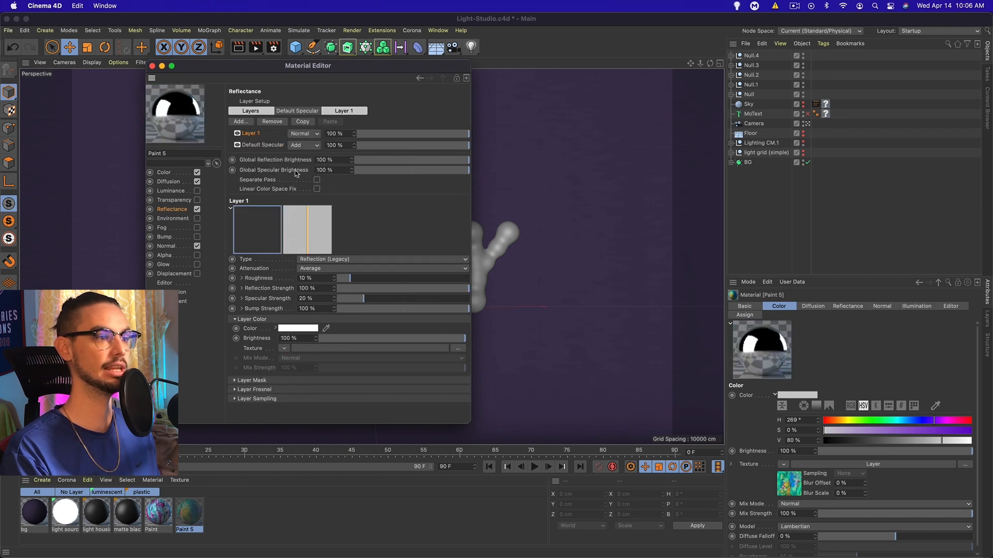
left_click(283, 349)
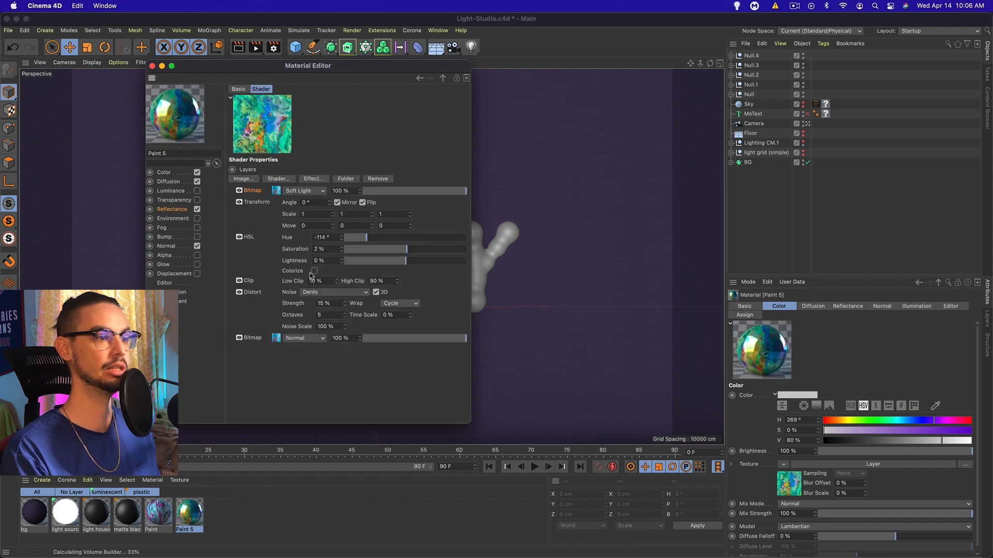
Add a desaturating adjustment effect over the texture layers and return to Reflectance
left_click(312, 179)
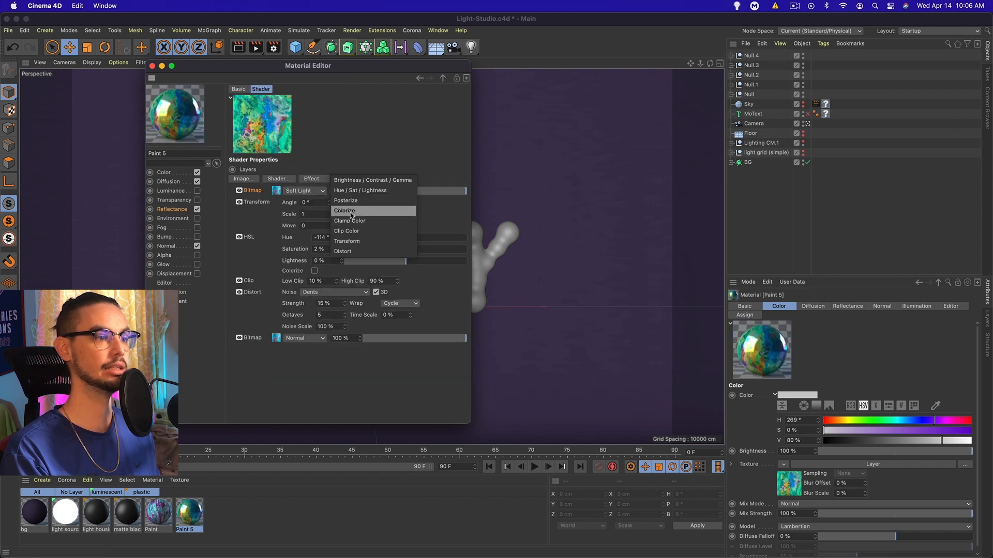
left_click(344, 210)
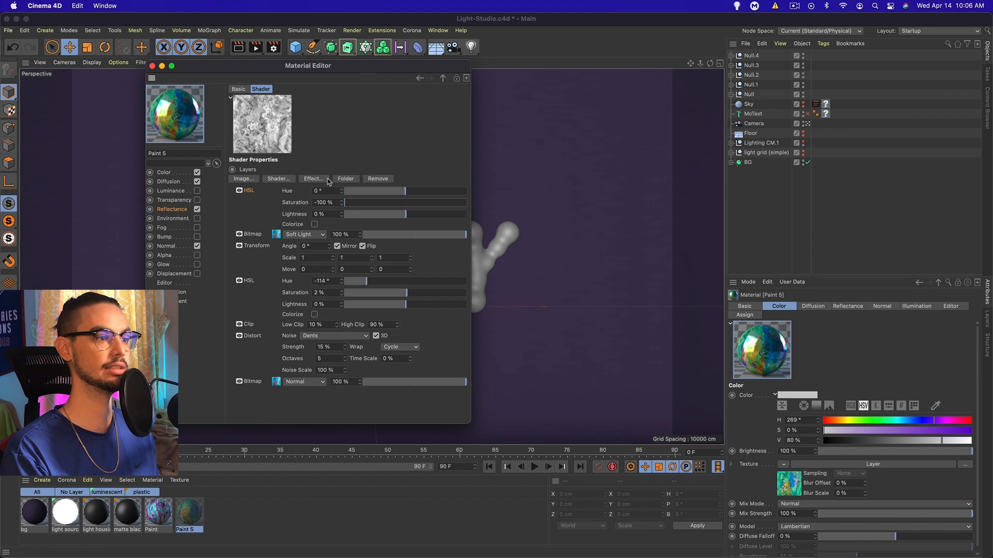
left_click(171, 209)
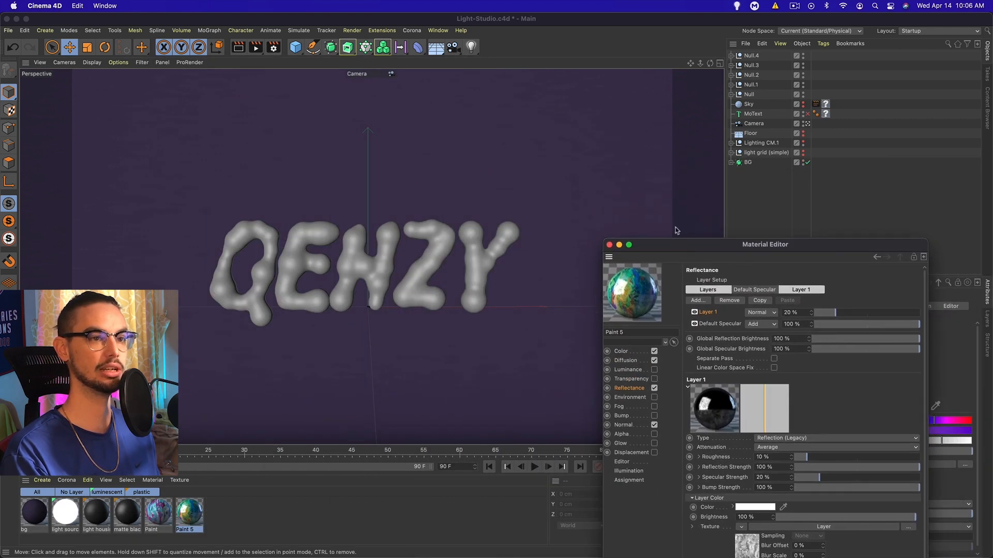
Apply Paint 5 to the letter groups with the texture tag projection set to Flat
left_click(749, 94)
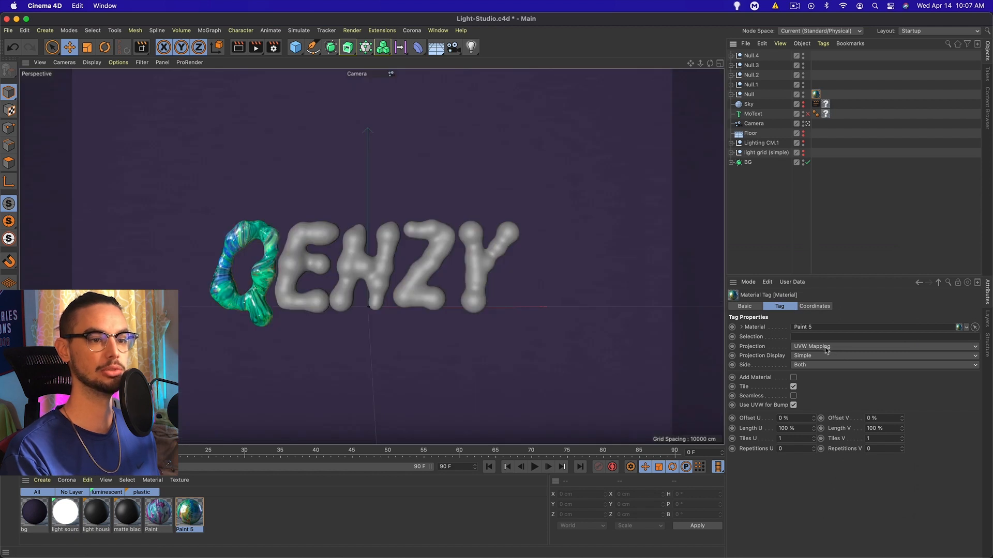
left_click(883, 346)
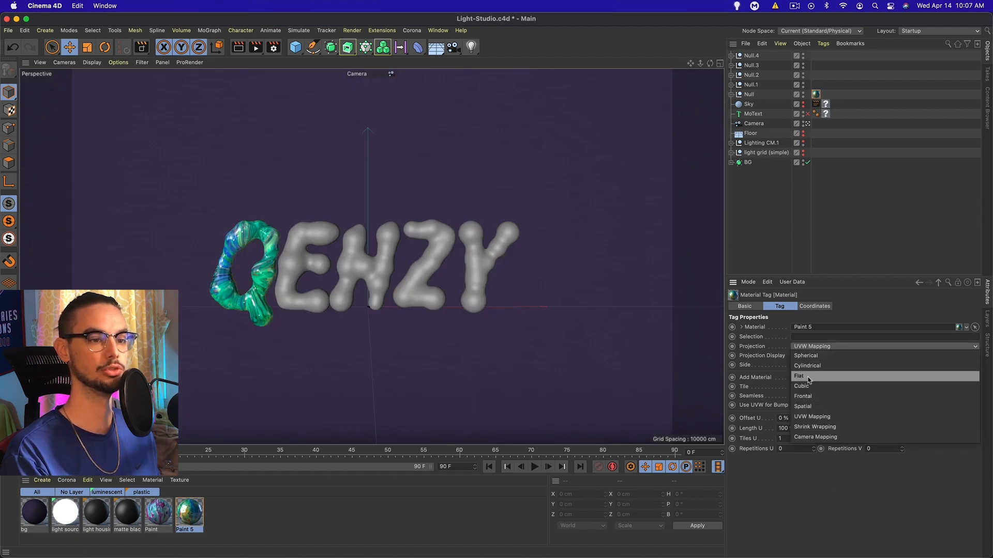
left_click(800, 376)
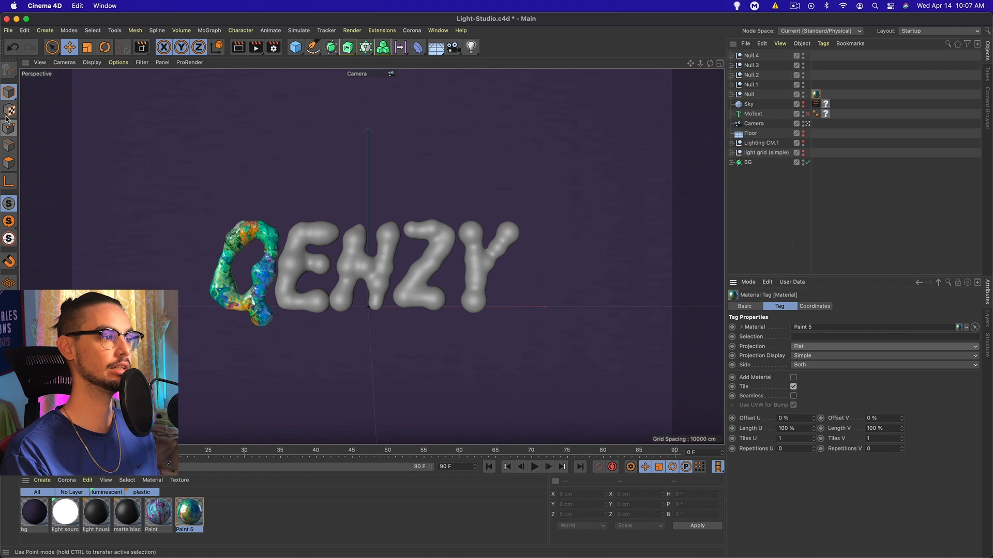
left_click(9, 110)
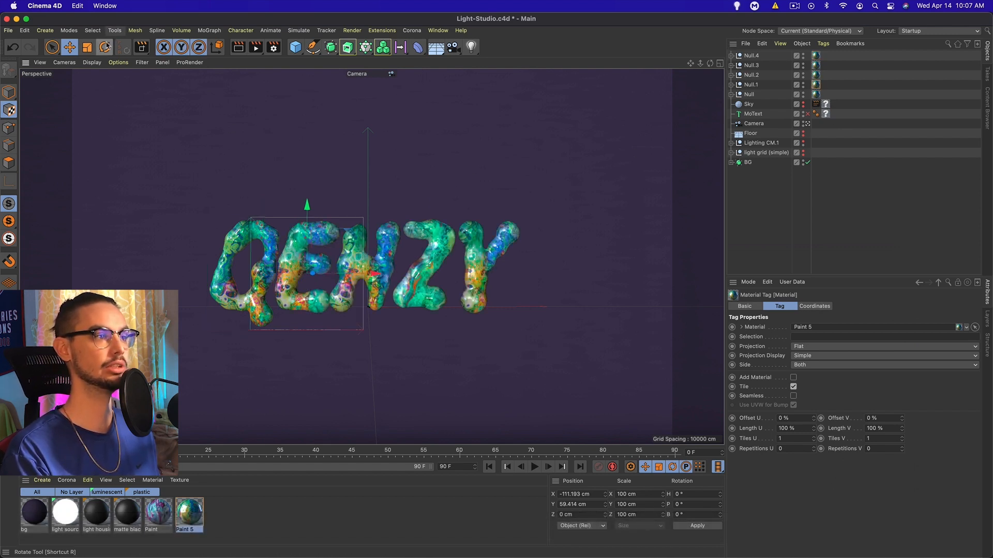
Rotate the Y letter group about 13° and return to the Move tool
left_click(105, 47)
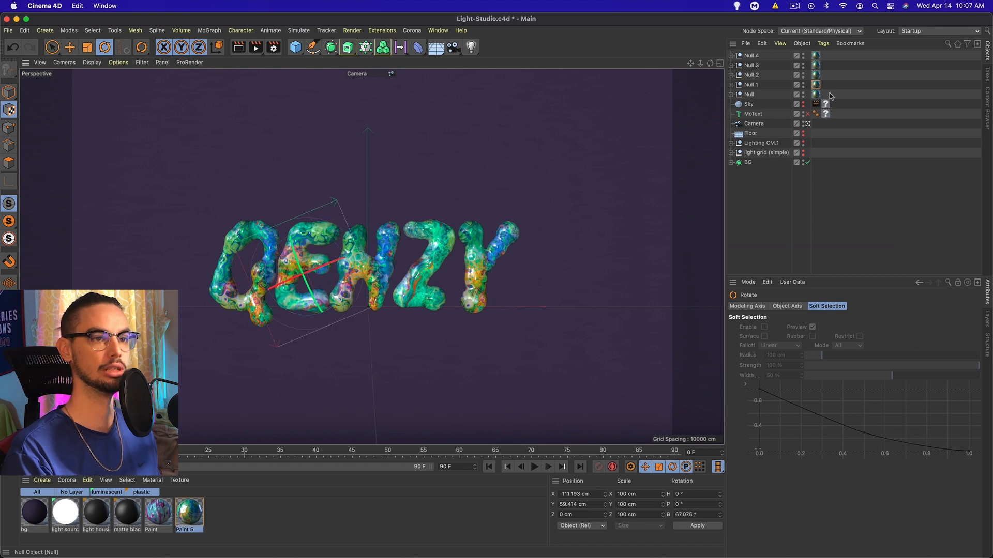
left_click(825, 114)
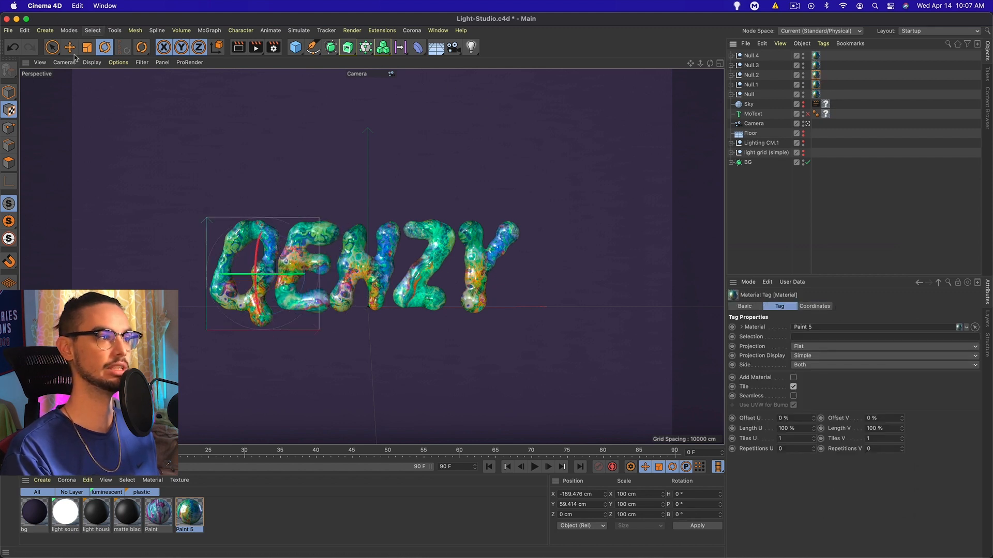
left_click(104, 47)
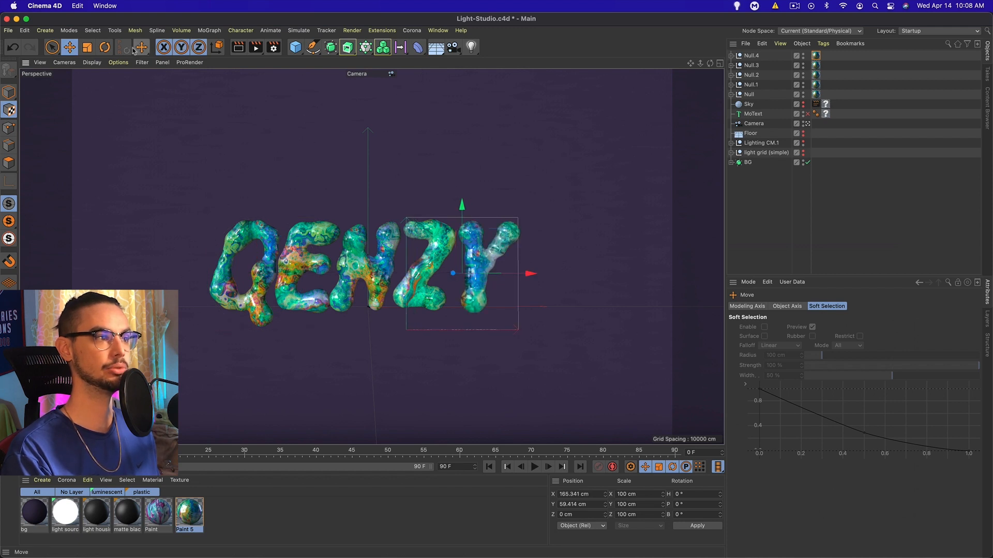
left_click(105, 46)
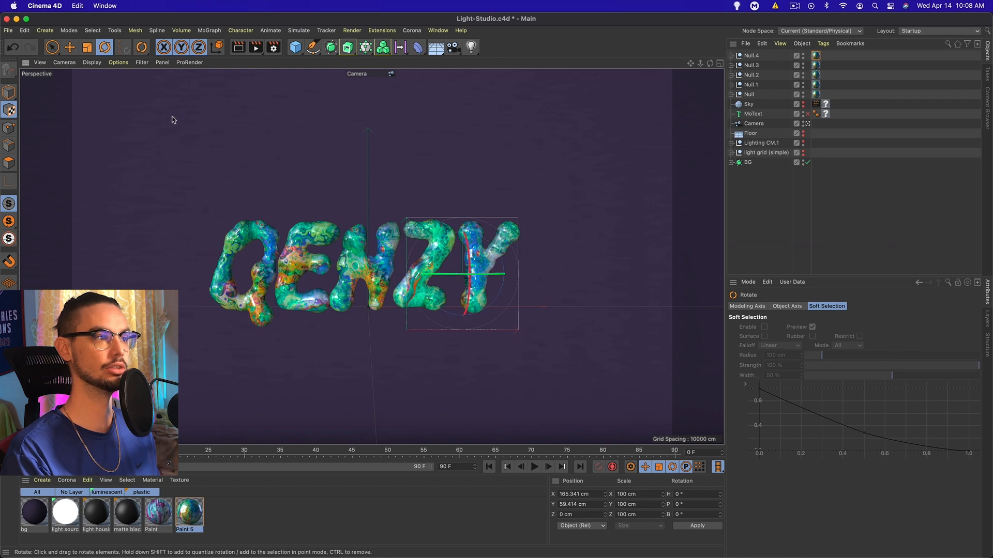
mouse_move(458, 230)
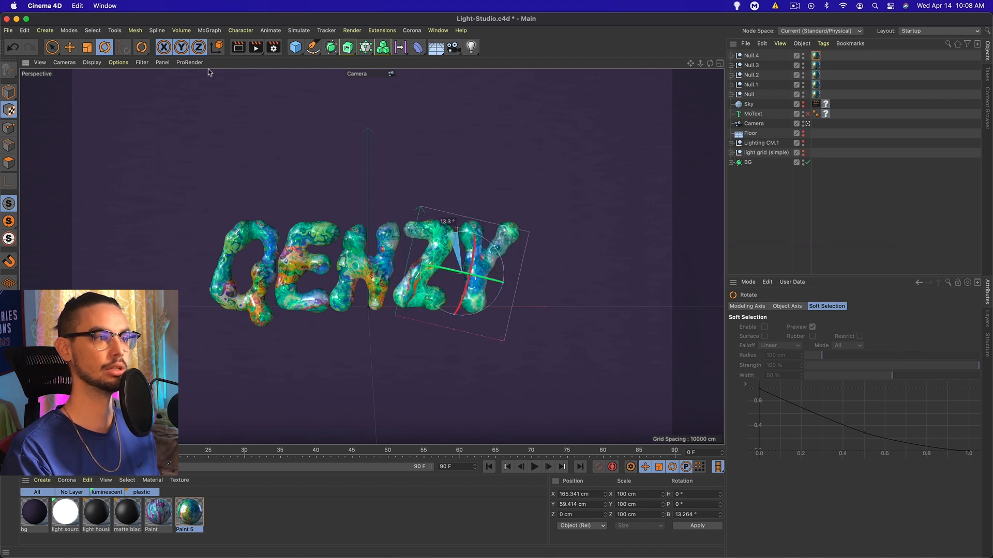
left_click(69, 46)
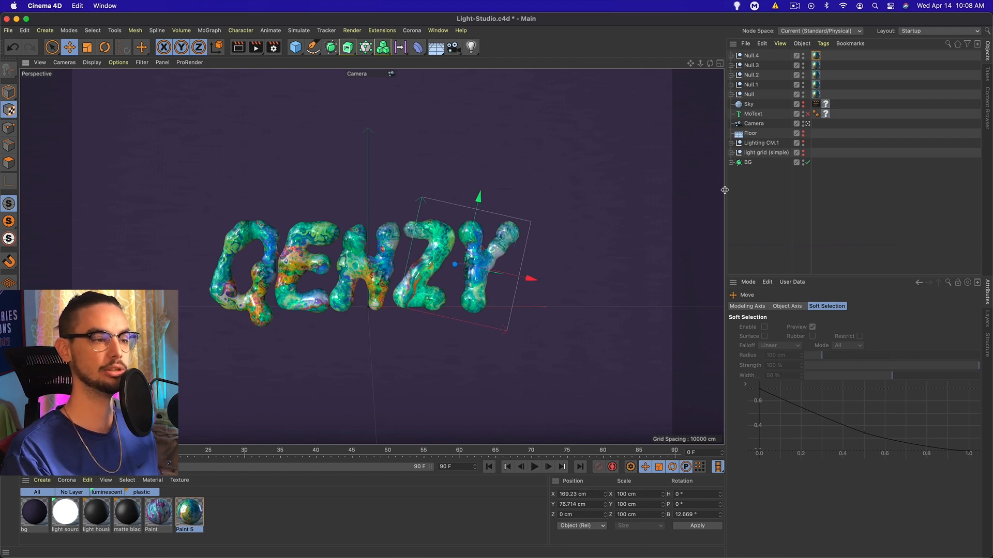
mouse_move(439, 328)
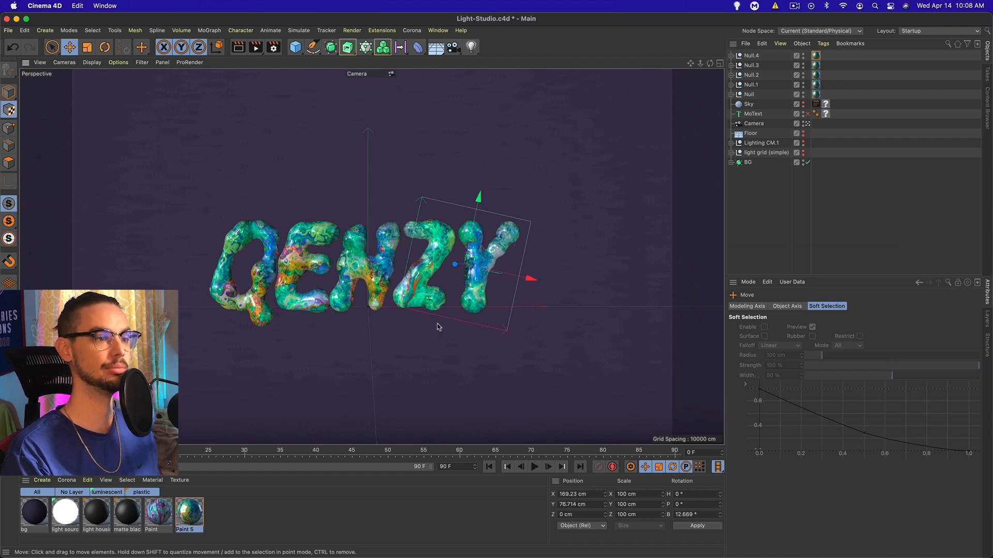
mouse_move(202, 167)
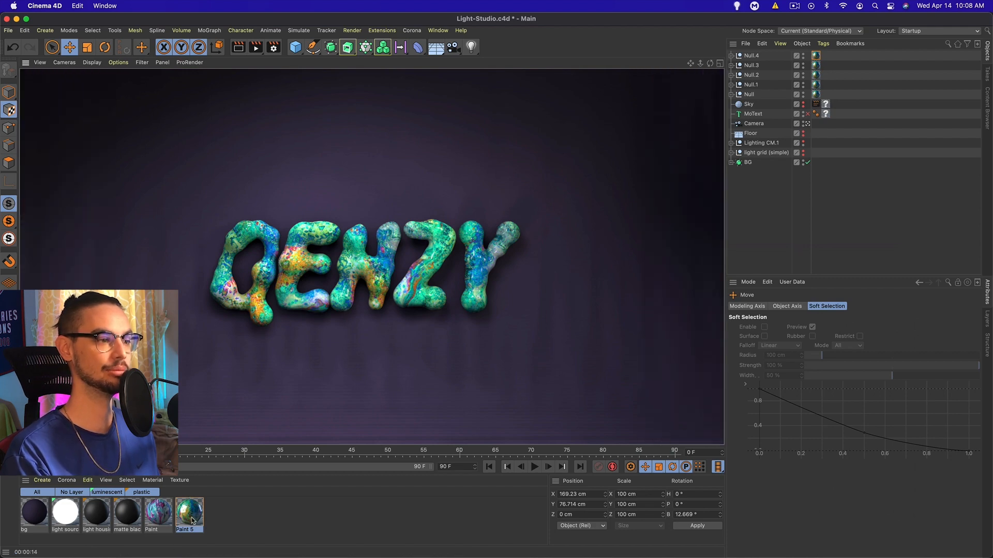
Set Paint 5's Reflectance Layer 1 to 53% and render the view to preview the letters
double_click(188, 509)
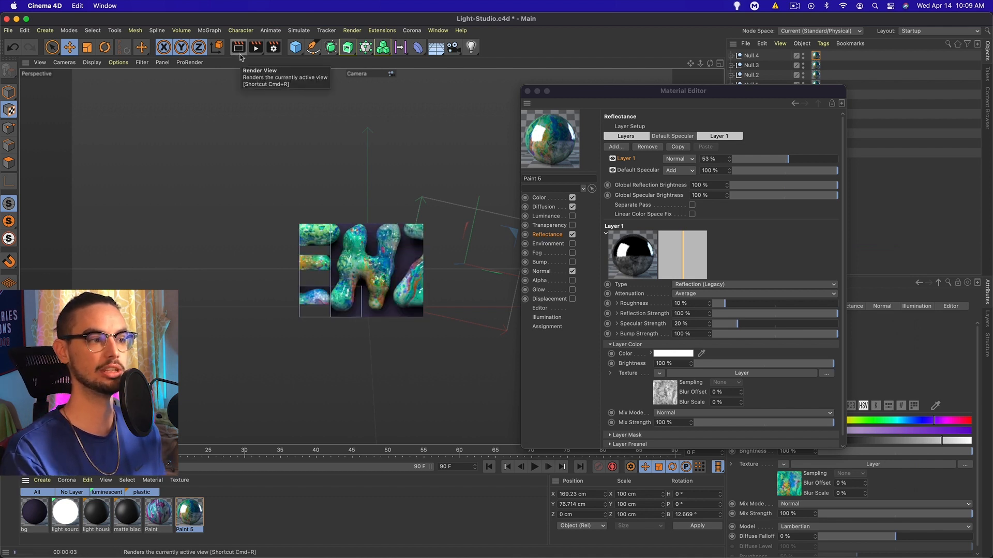
left_click(255, 48)
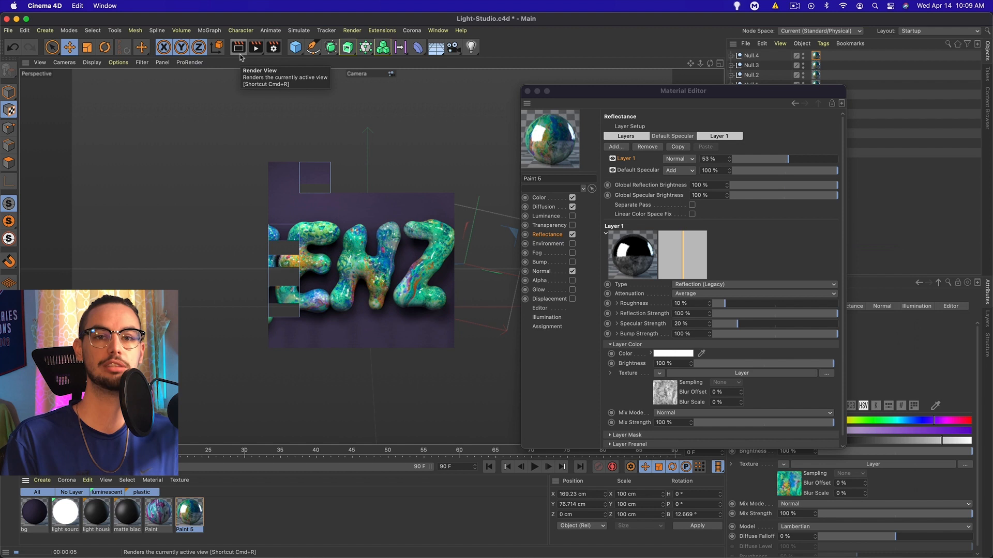